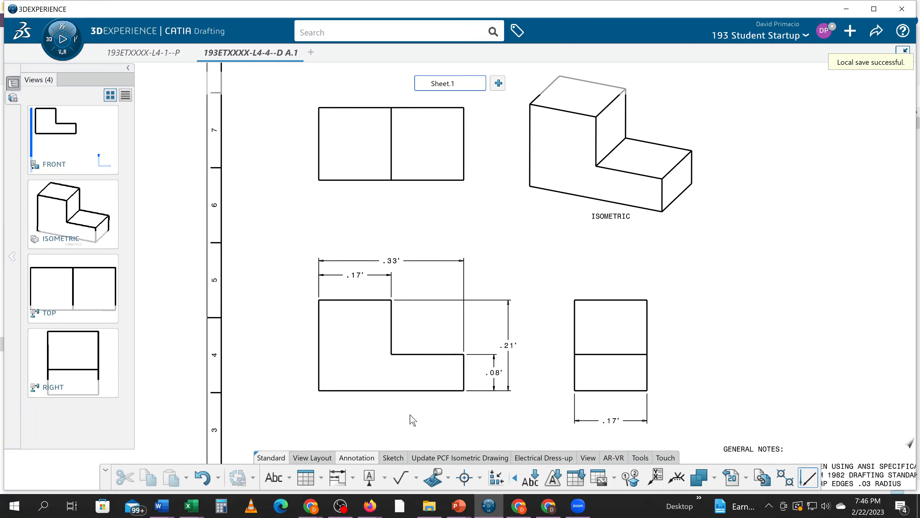
{"action": "mouse_move", "coordinate": [342, 360]}
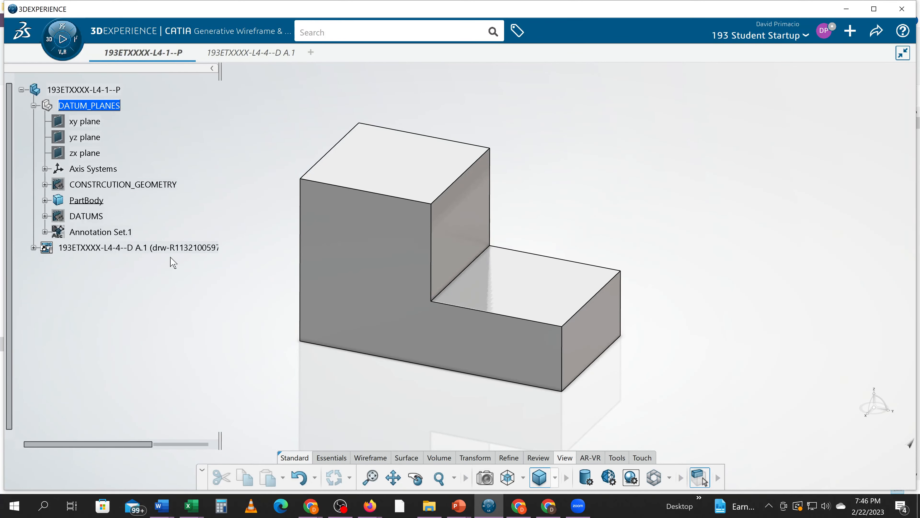
{"action": "mouse_move", "coordinate": [48, 207]}
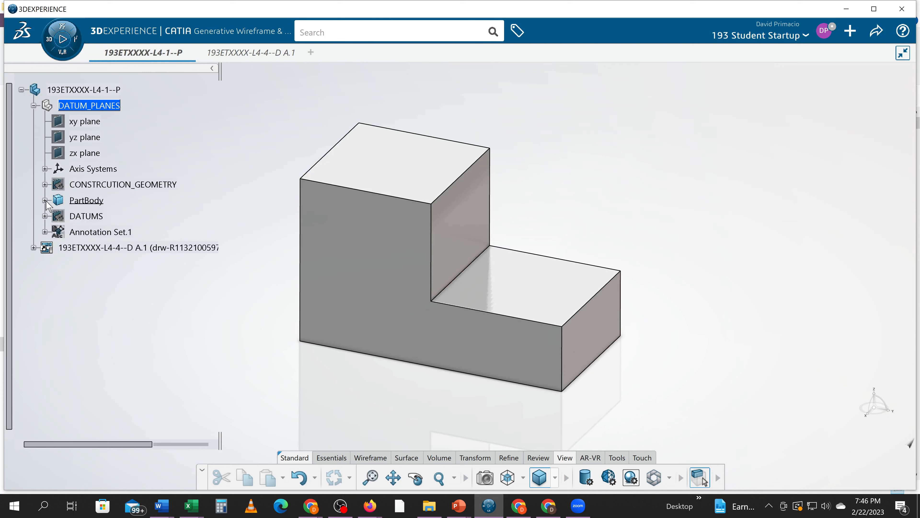
- Expand PartBody to Pad.1 in the tree and open Sketch.2 for editing
{"action": "left_click", "coordinate": [44, 200]}
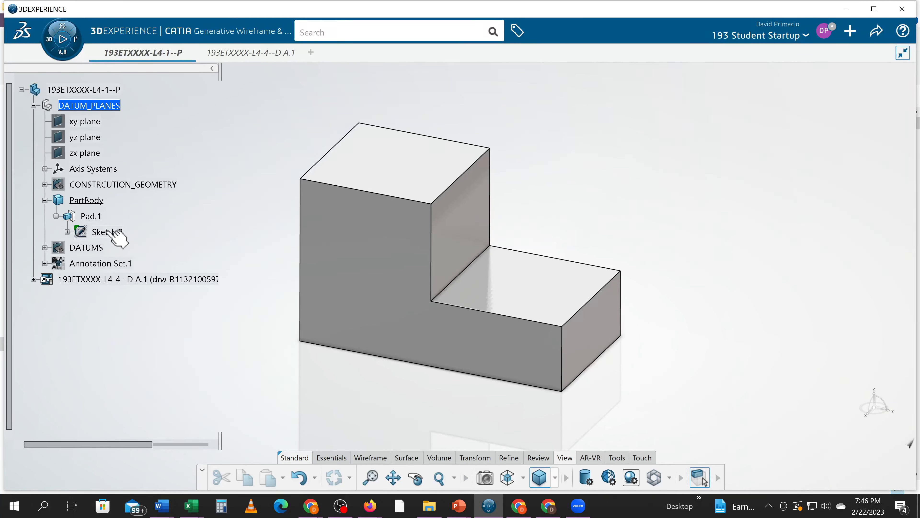
{"action": "double_click", "coordinate": [99, 231]}
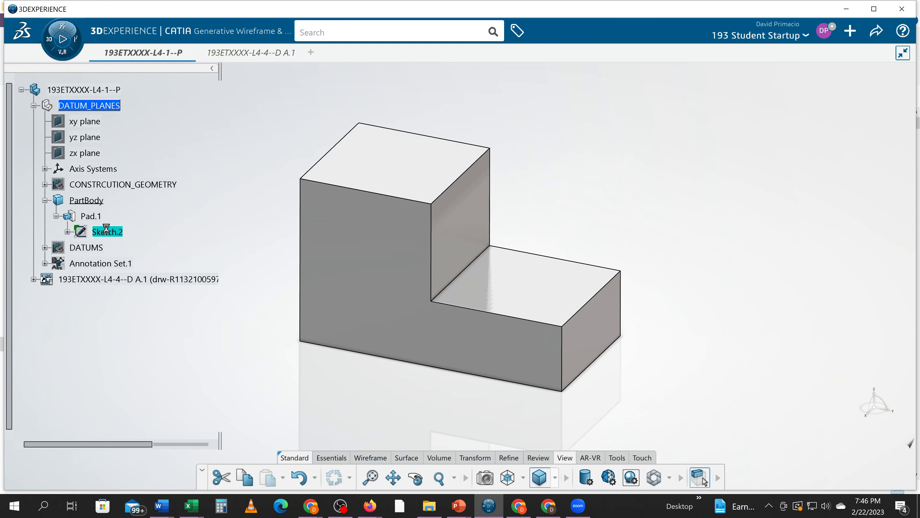
{"action": "double_click", "coordinate": [107, 231]}
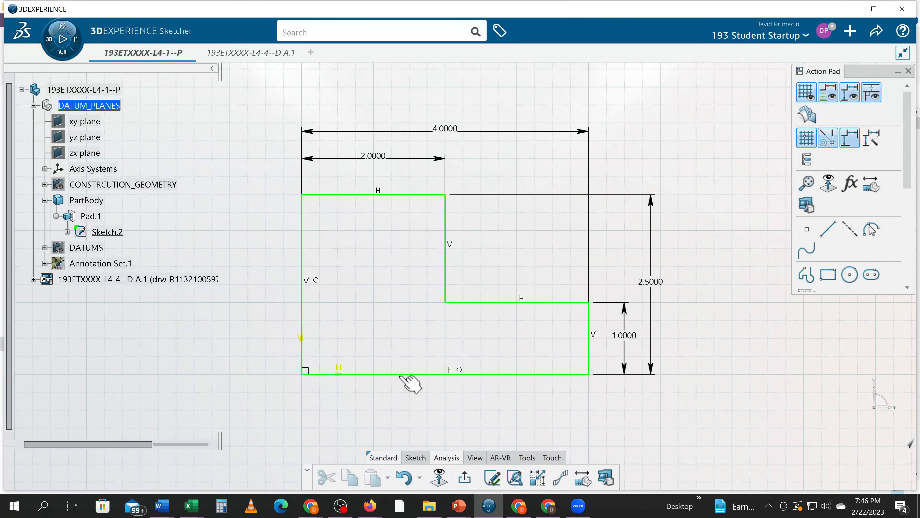
{"action": "mouse_move", "coordinate": [568, 152]}
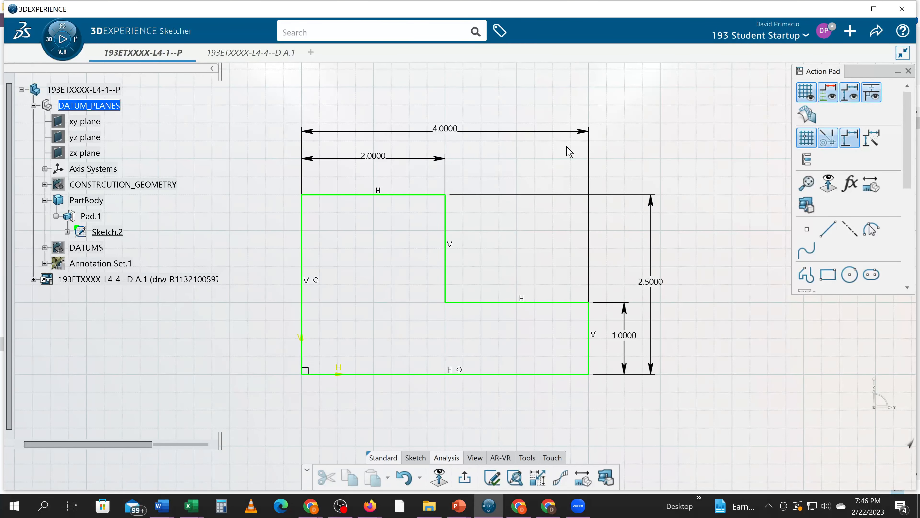
{"action": "mouse_move", "coordinate": [414, 414]}
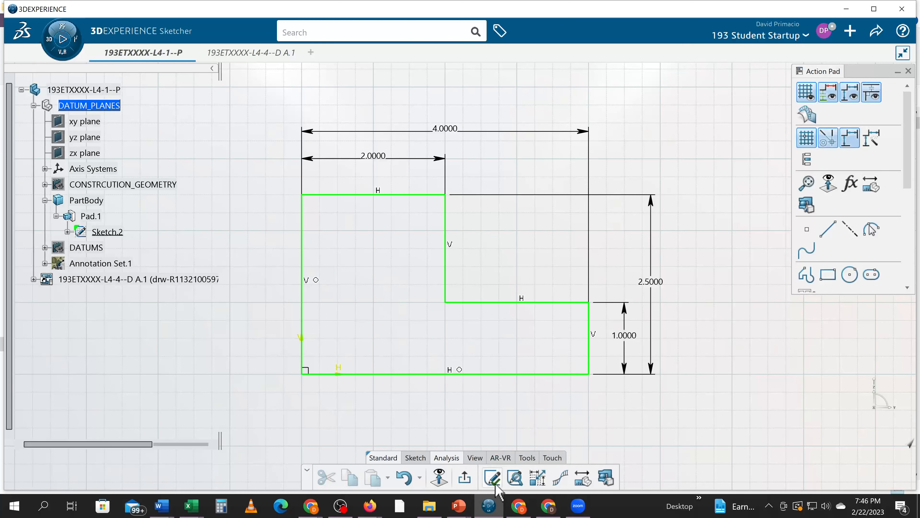
- Confirm via Sketch Solving Status that the L-profile sketch is Iso-Constrained
{"action": "left_click", "coordinate": [492, 476]}
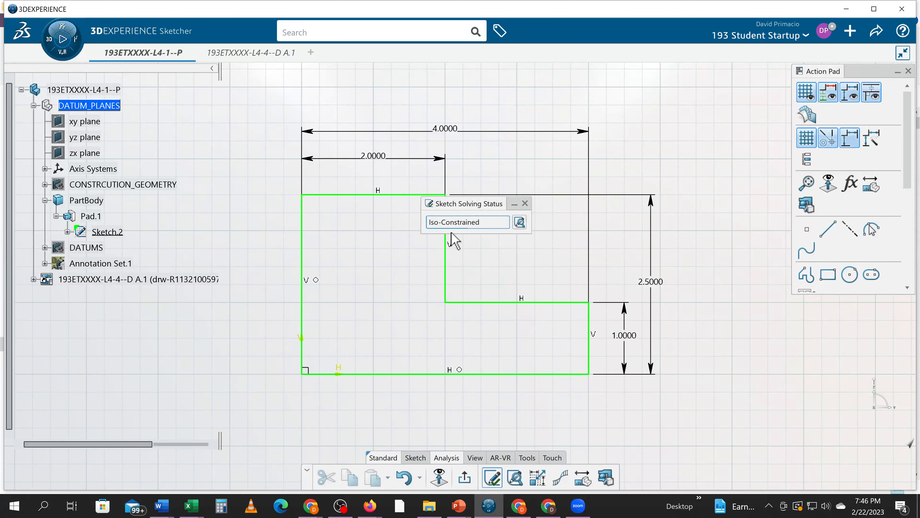
{"action": "mouse_move", "coordinate": [470, 231]}
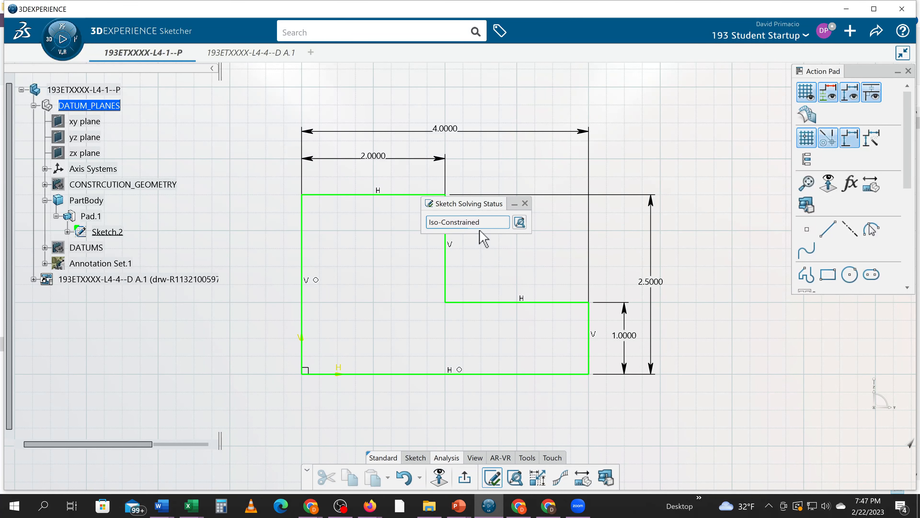
{"action": "left_click", "coordinate": [525, 203]}
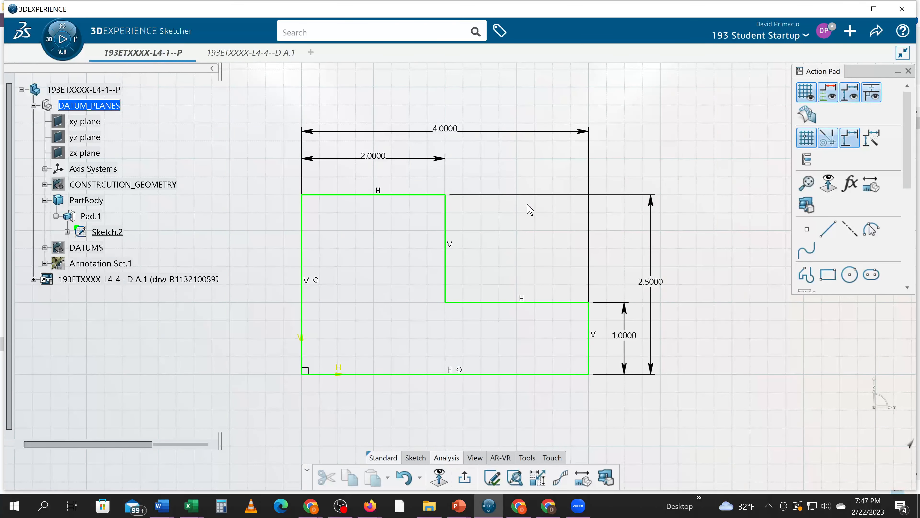
{"action": "mouse_move", "coordinate": [421, 131]}
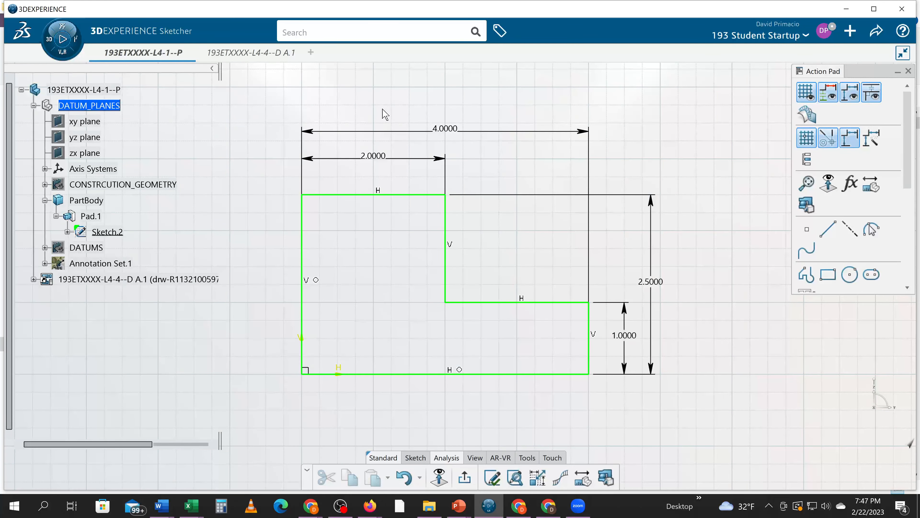
{"action": "mouse_move", "coordinate": [610, 347]}
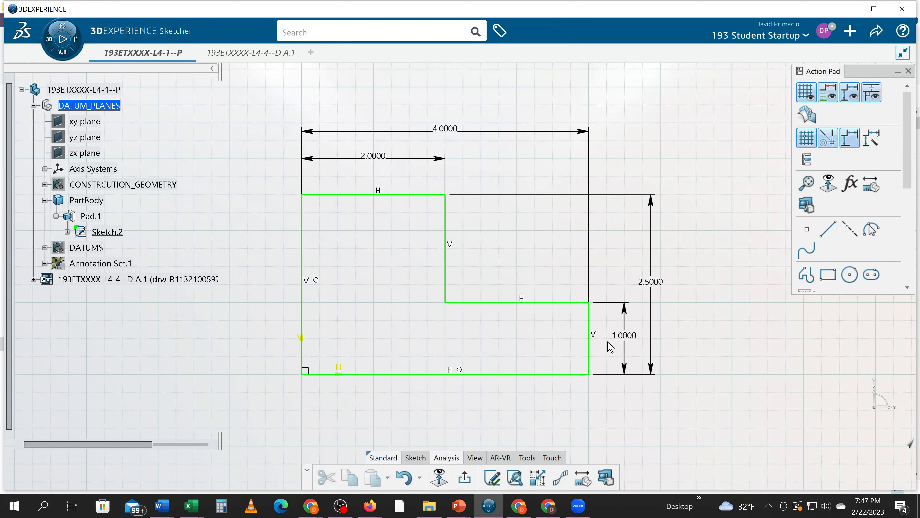
{"action": "mouse_move", "coordinate": [494, 175]}
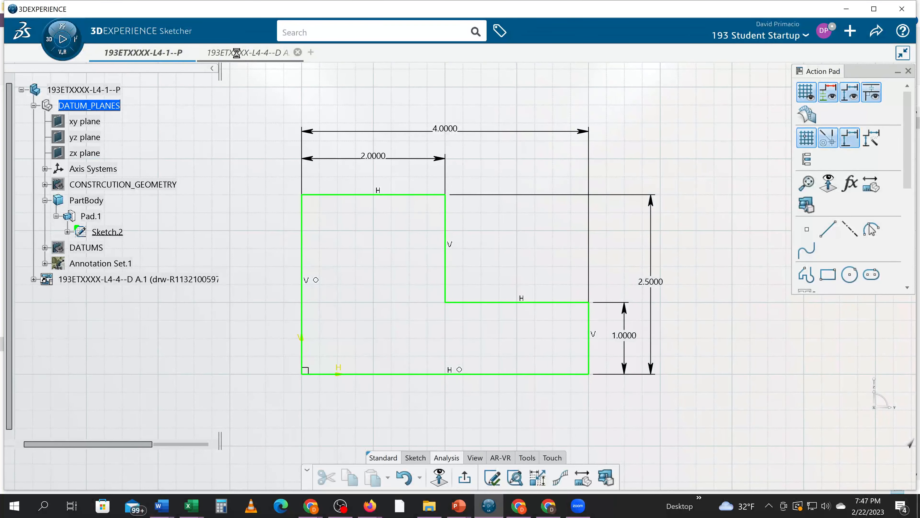
- Compare the drawing against the part sketch, ending back on the drawing document
{"action": "left_click", "coordinate": [249, 52]}
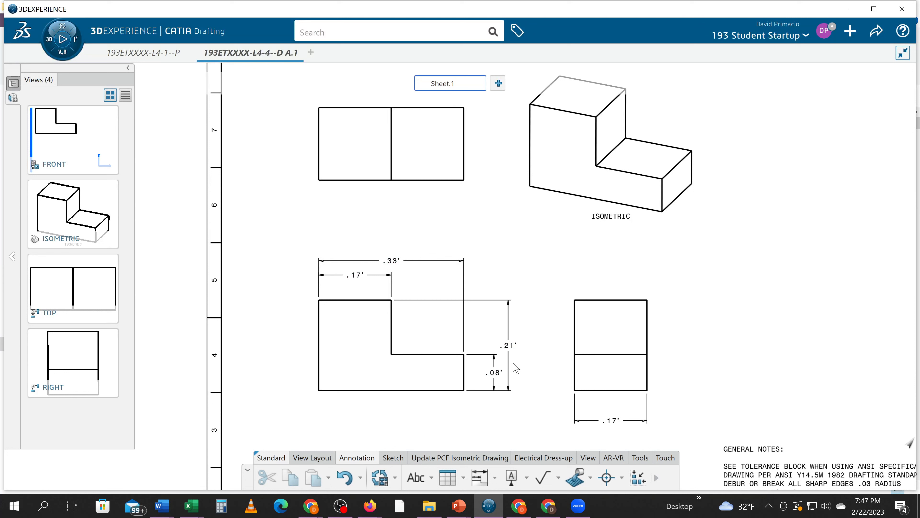
{"action": "mouse_move", "coordinate": [362, 259]}
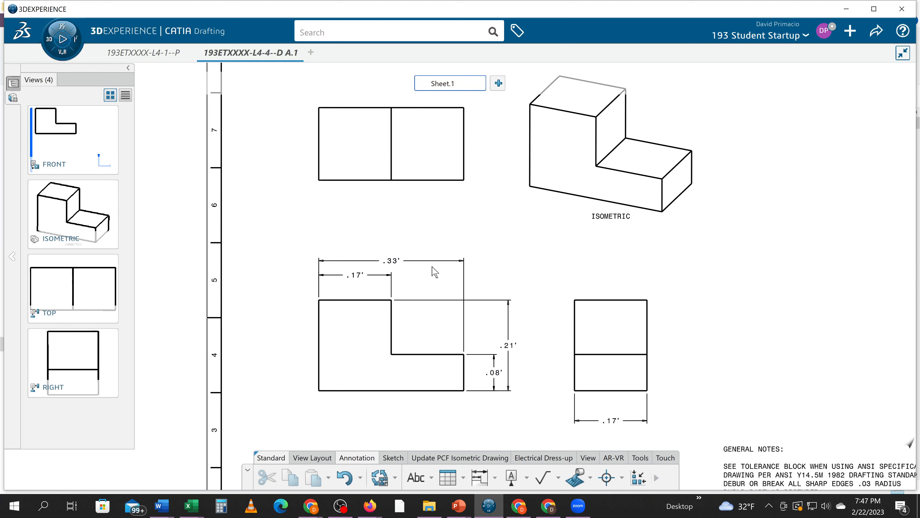
{"action": "mouse_move", "coordinate": [376, 233]}
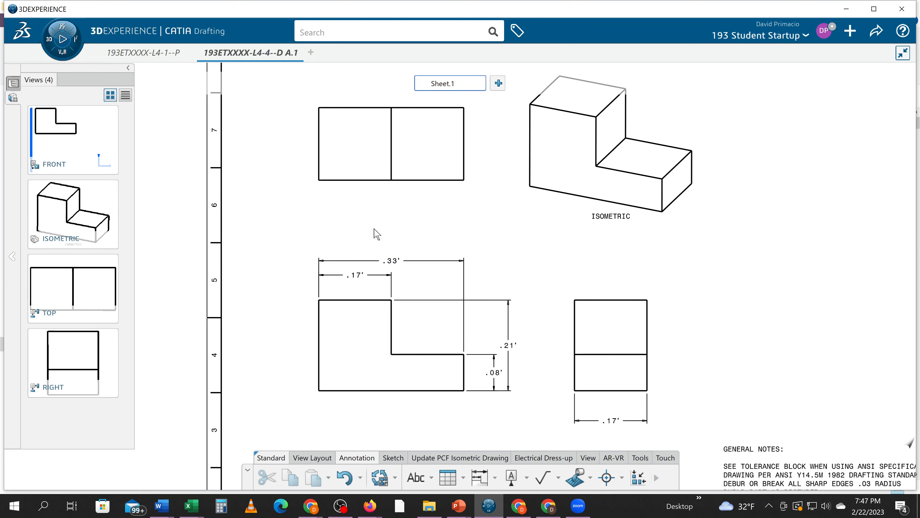
{"action": "mouse_move", "coordinate": [230, 241]}
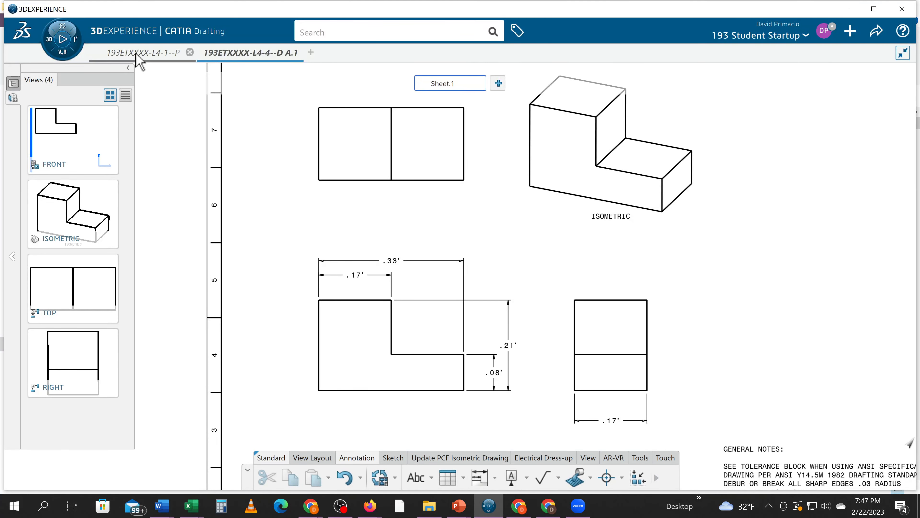
{"action": "left_click", "coordinate": [137, 53]}
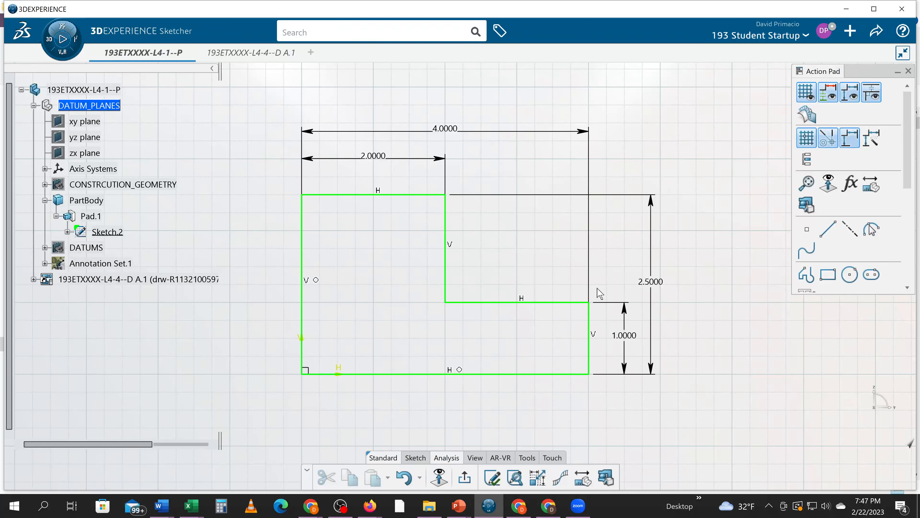
{"action": "mouse_move", "coordinate": [431, 267]}
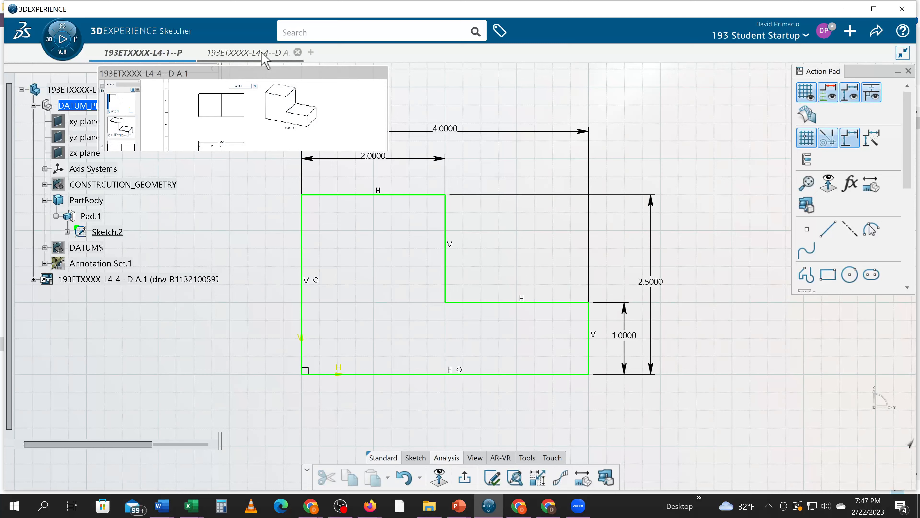
{"action": "left_click", "coordinate": [249, 52]}
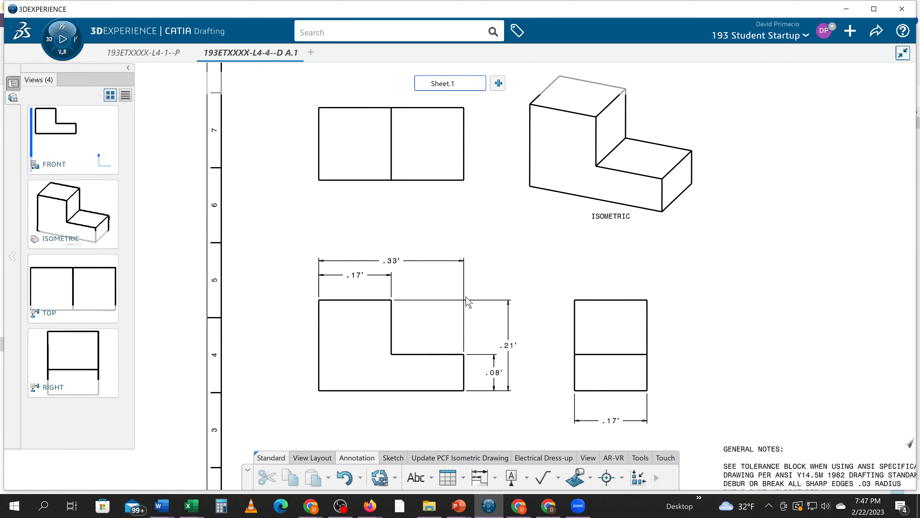
{"action": "mouse_move", "coordinate": [466, 301]}
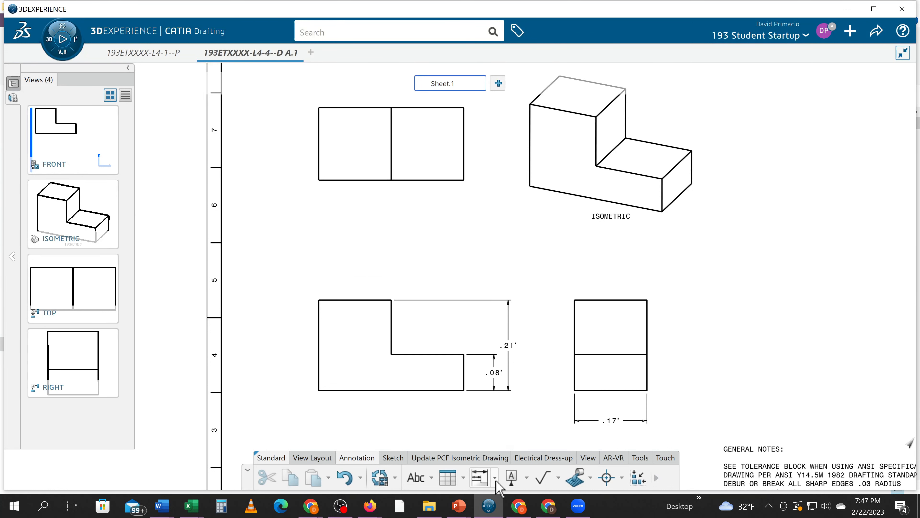
- Dimension .33 below and .17 above the front view, then delete its vertical dimensions
{"action": "left_click", "coordinate": [478, 478]}
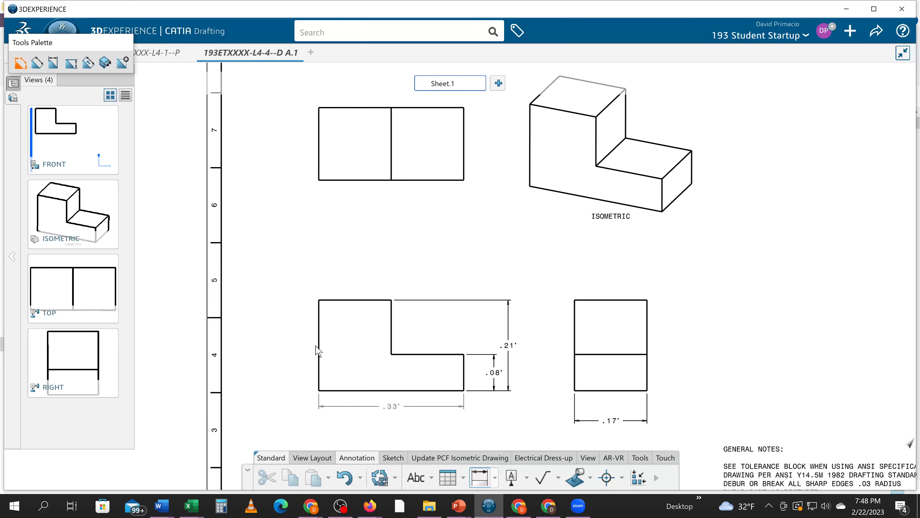
{"action": "mouse_move", "coordinate": [479, 478]}
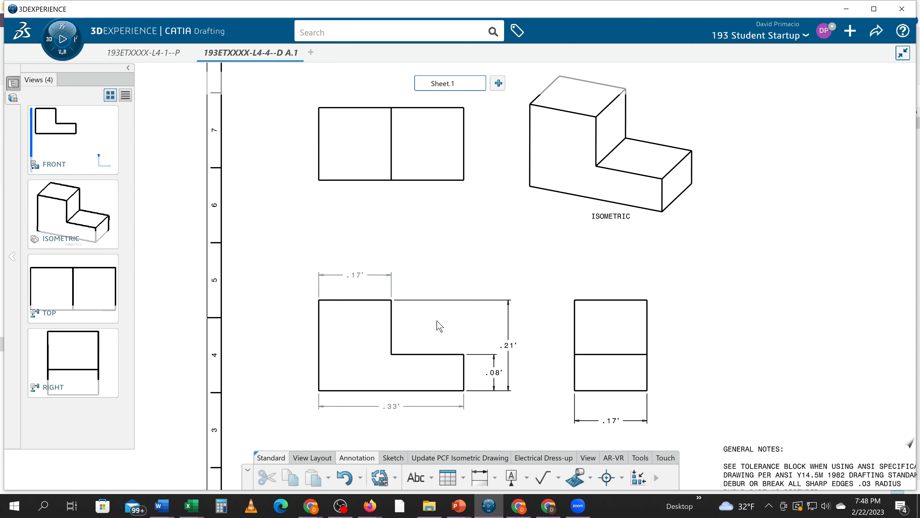
{"action": "mouse_move", "coordinate": [508, 329]}
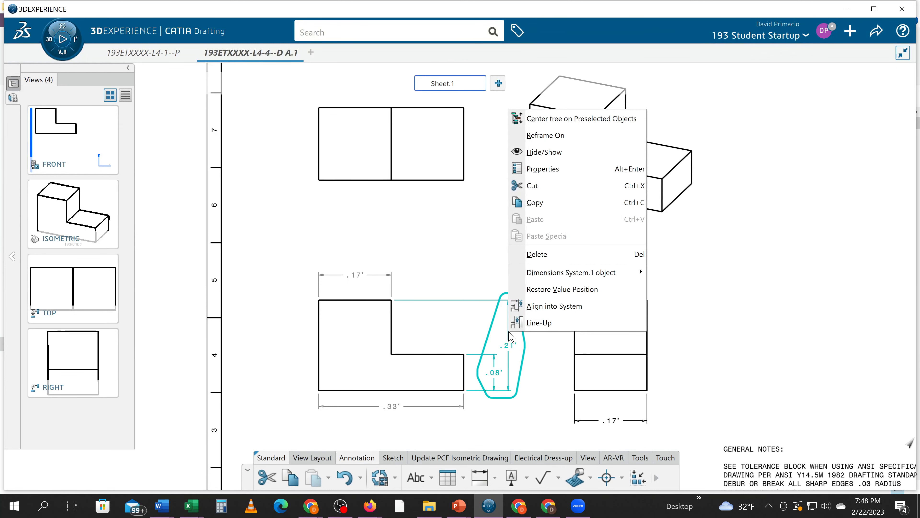
{"action": "mouse_move", "coordinate": [545, 322]}
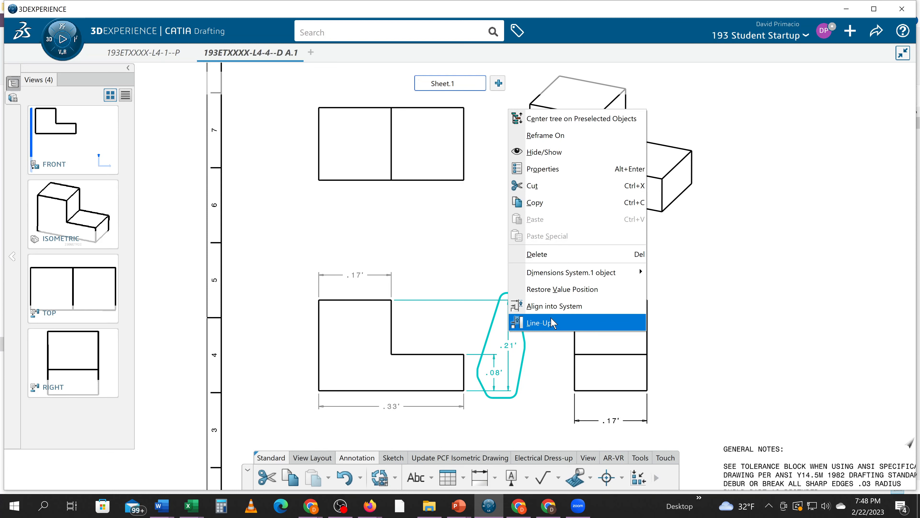
{"action": "mouse_move", "coordinate": [556, 262]}
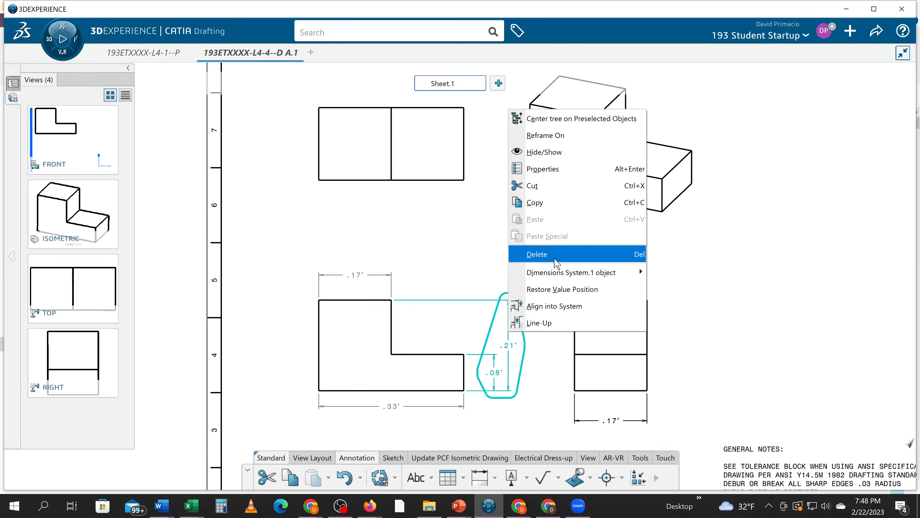
{"action": "left_click", "coordinate": [537, 254]}
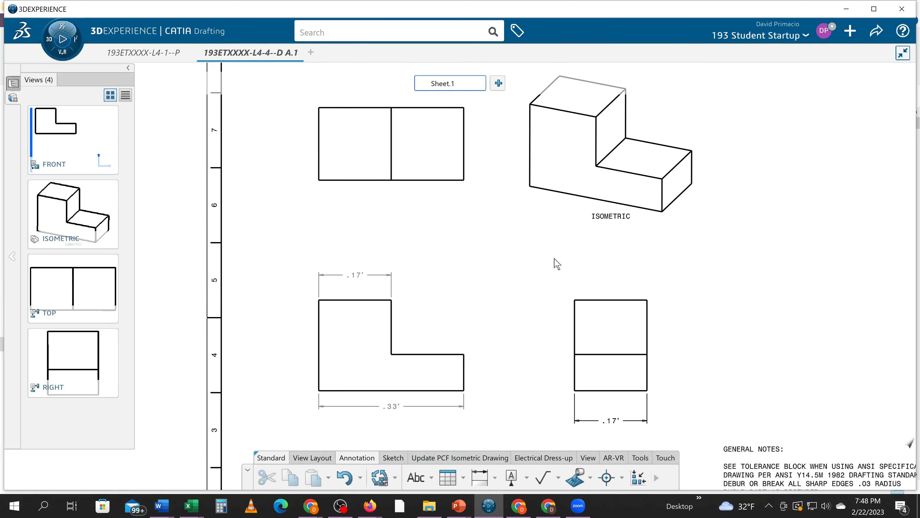
- Ungroup Dimensions System.1 so the .21 and .08 dimensions become separate
{"action": "left_click", "coordinate": [506, 345]}
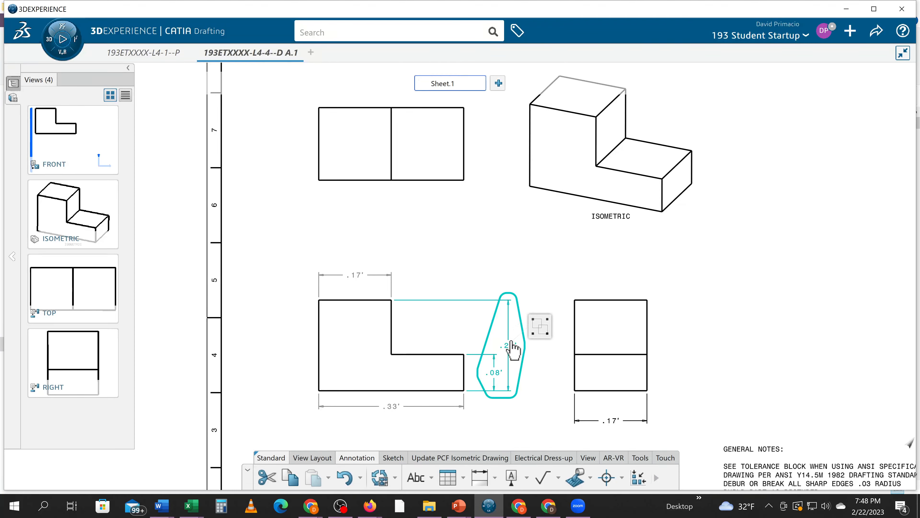
{"action": "right_click", "coordinate": [514, 346]}
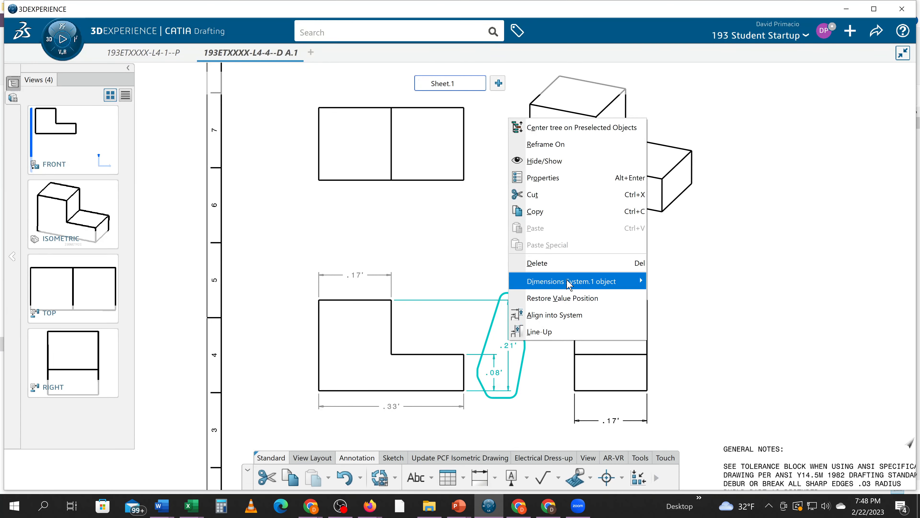
{"action": "mouse_move", "coordinate": [566, 280]}
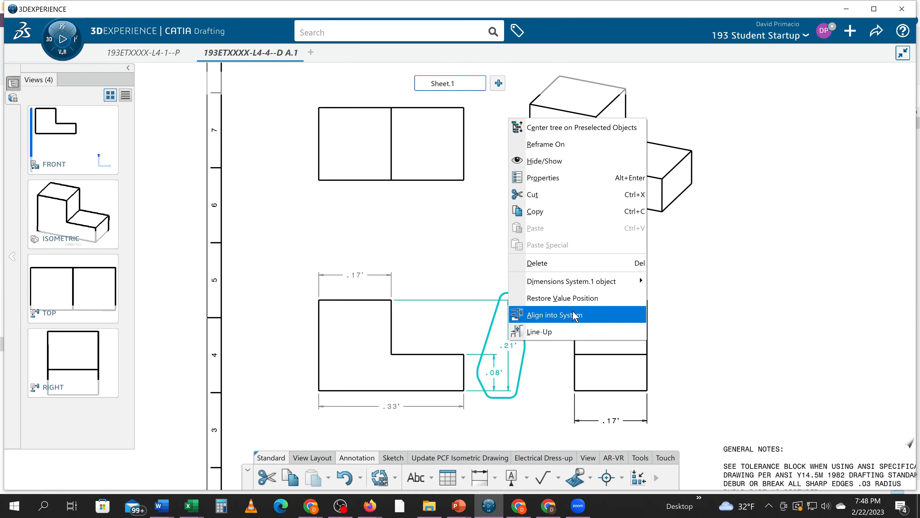
{"action": "mouse_move", "coordinate": [554, 281]}
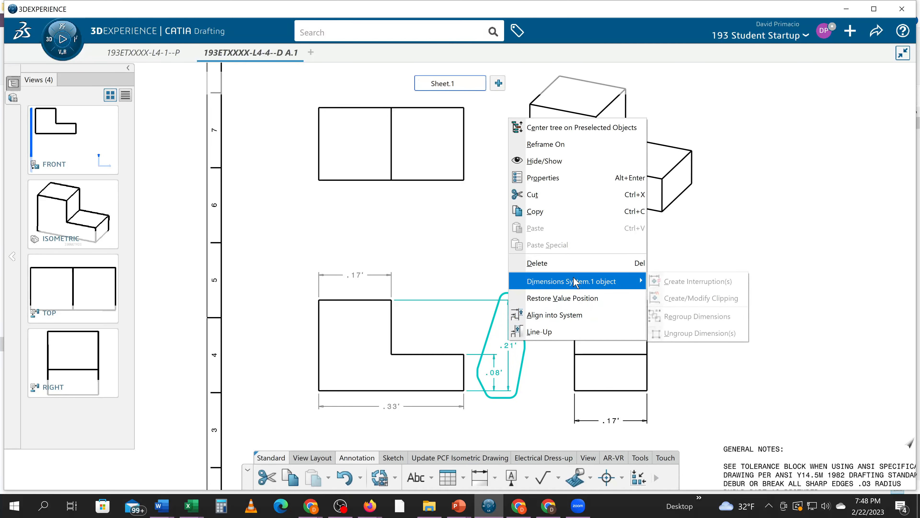
{"action": "mouse_move", "coordinate": [564, 313]}
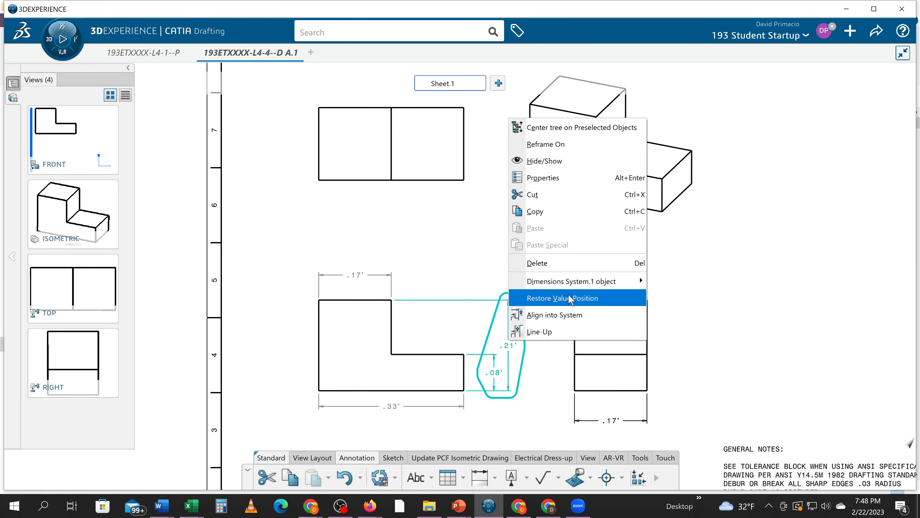
{"action": "mouse_move", "coordinate": [572, 280]}
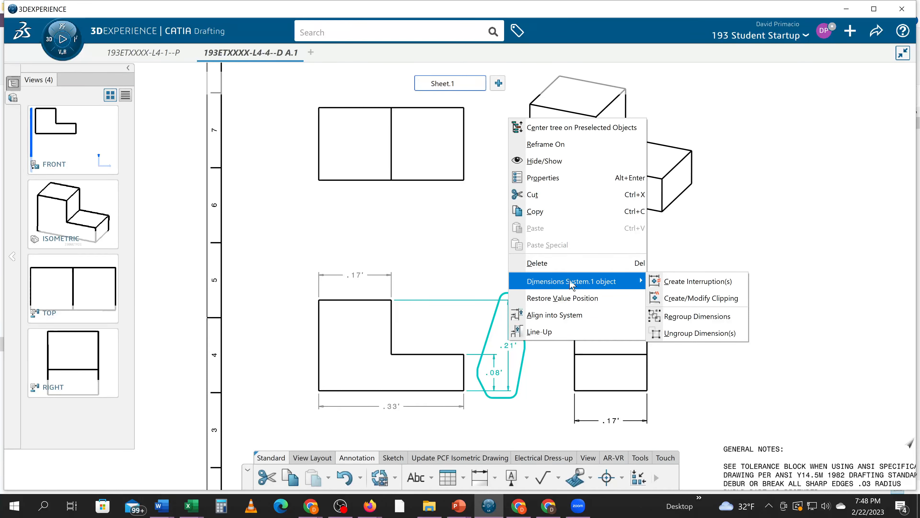
{"action": "left_click", "coordinate": [698, 333]}
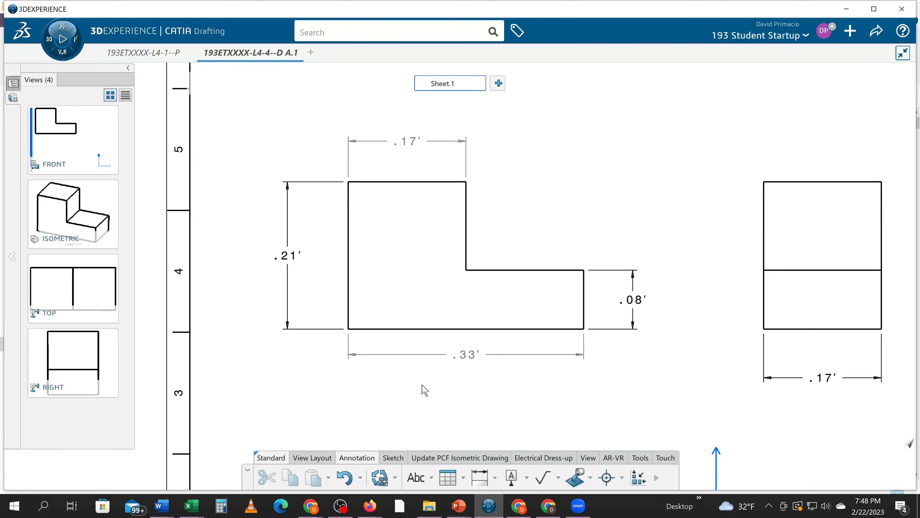
{"action": "mouse_move", "coordinate": [443, 287]}
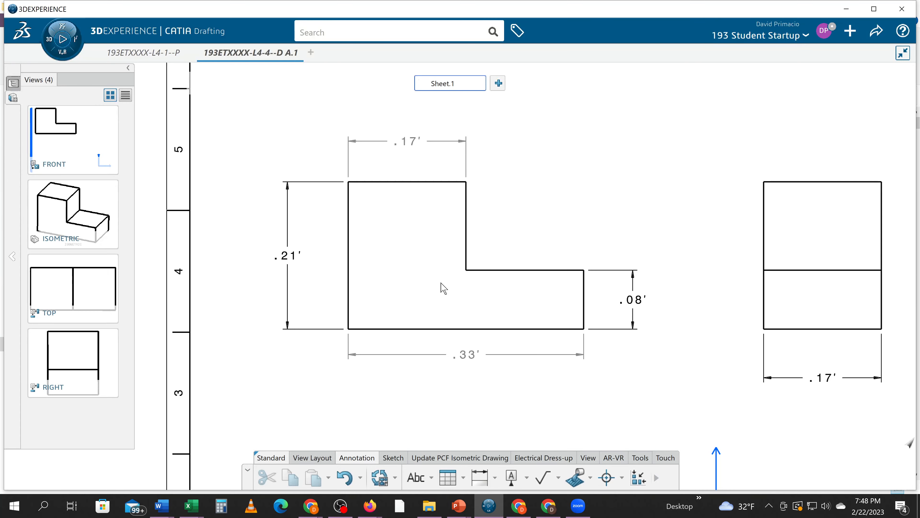
{"action": "mouse_move", "coordinate": [140, 53]}
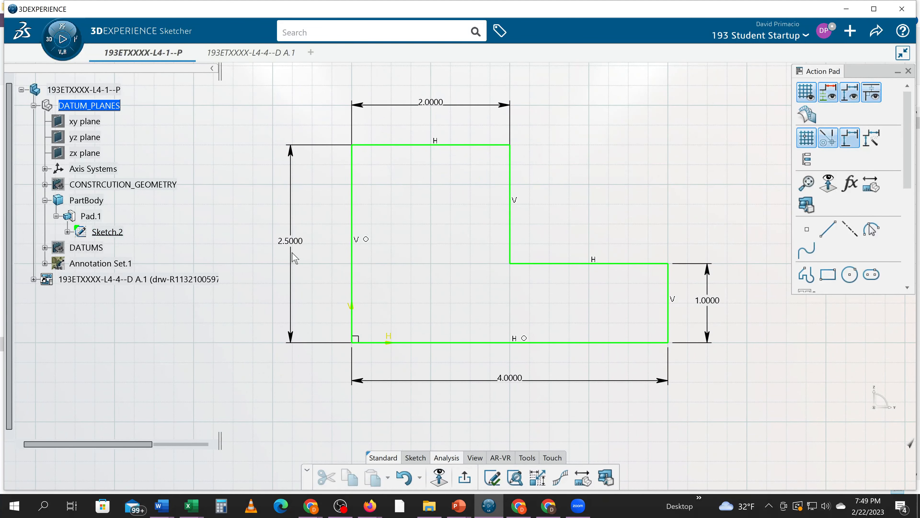
- Return to the drafting sheet with the dimensioned front and right views
{"action": "left_click", "coordinate": [353, 241]}
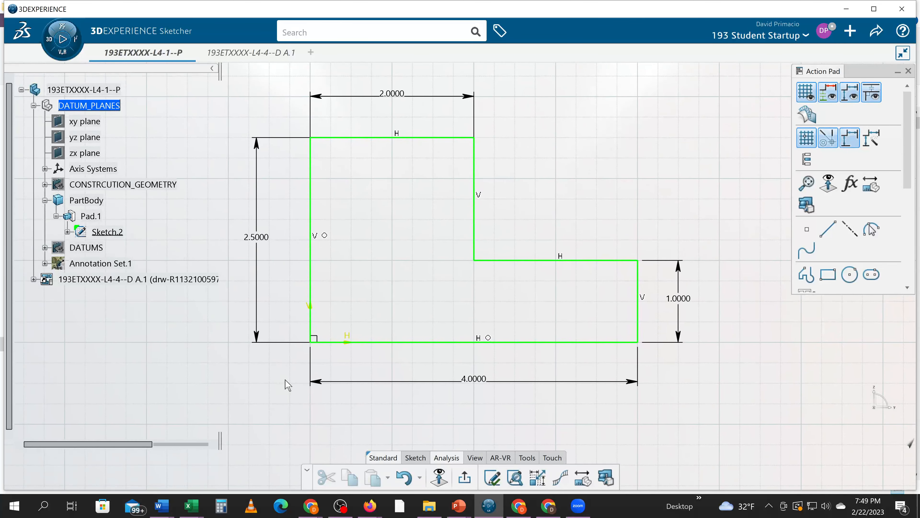
{"action": "mouse_move", "coordinate": [298, 360]}
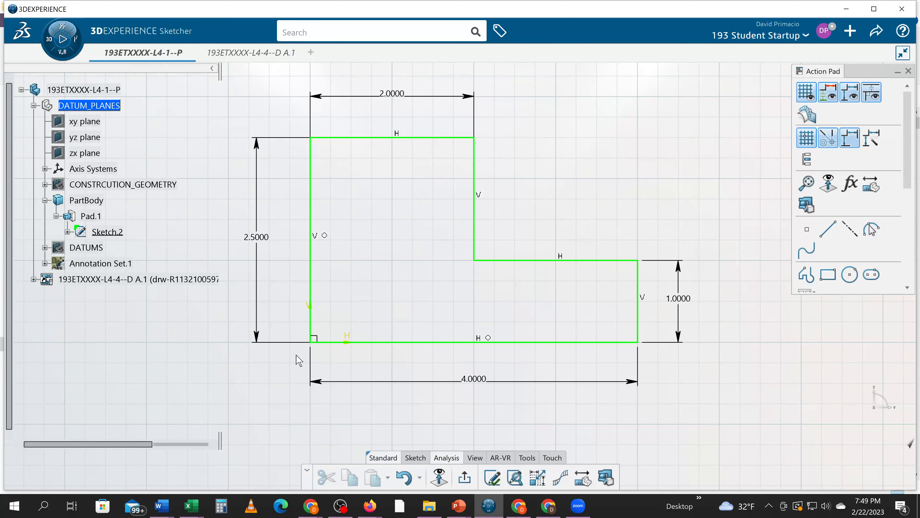
{"action": "mouse_move", "coordinate": [236, 310]}
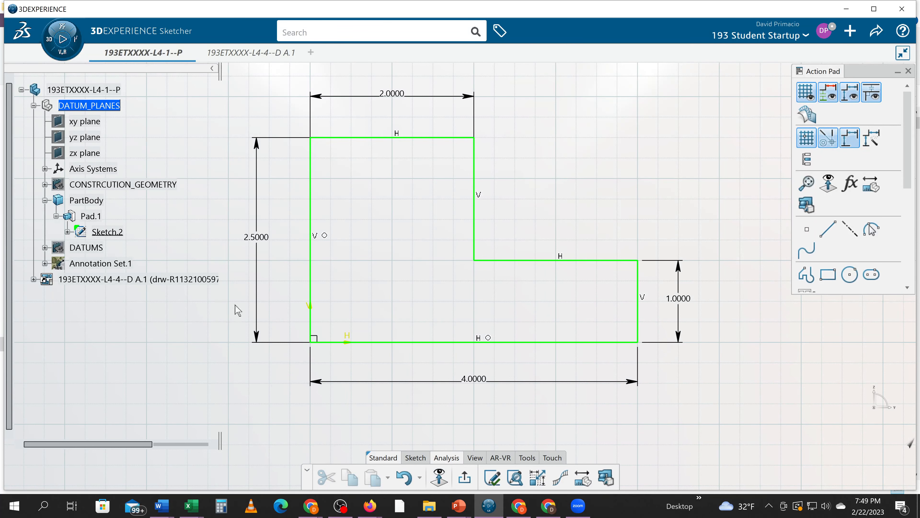
{"action": "mouse_move", "coordinate": [249, 52]}
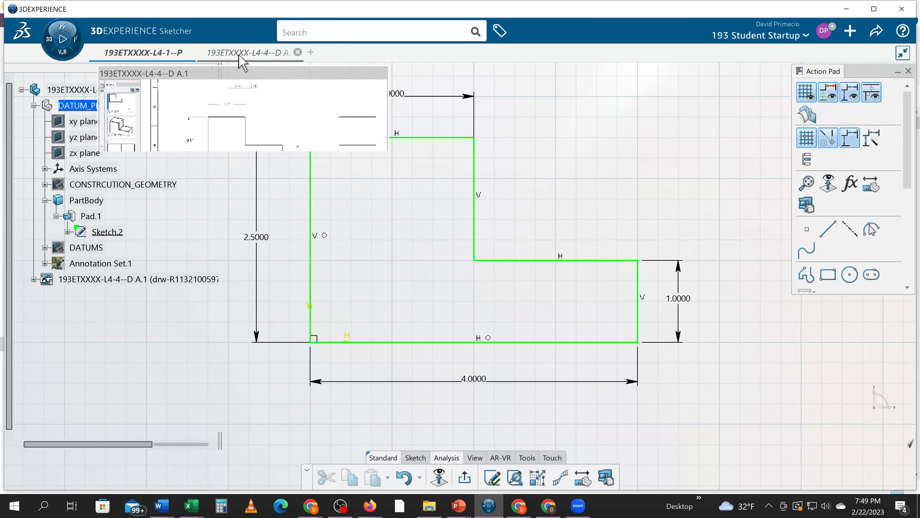
{"action": "left_click", "coordinate": [249, 52]}
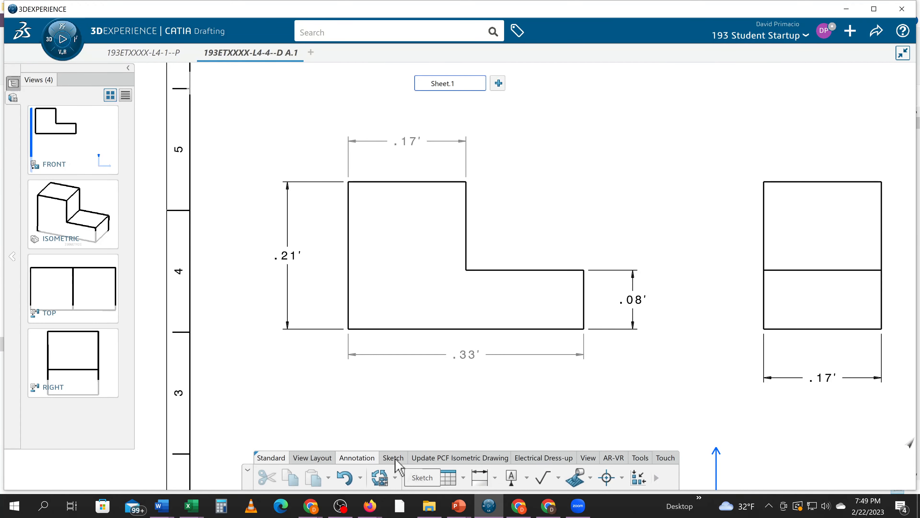
- Display the sheet grid and start repositioning the .33 dimension onto it
{"action": "left_click", "coordinate": [311, 457]}
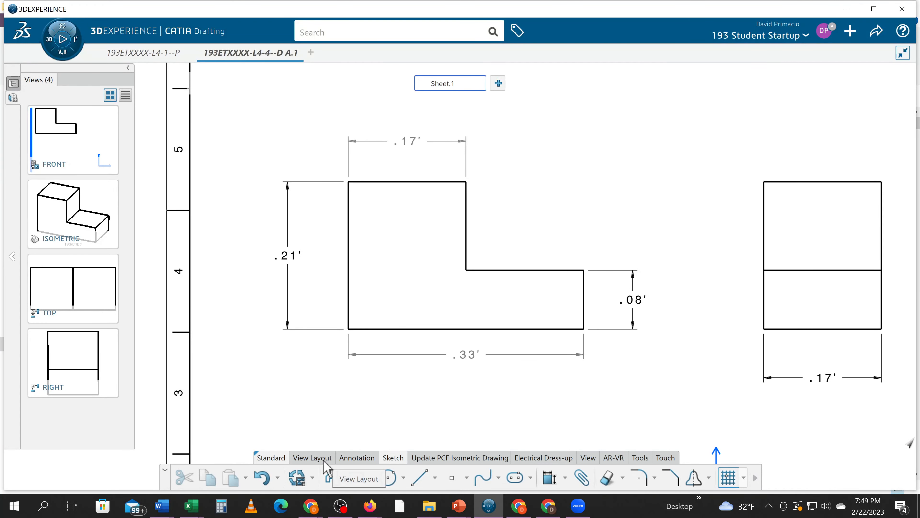
{"action": "left_click", "coordinate": [587, 458]}
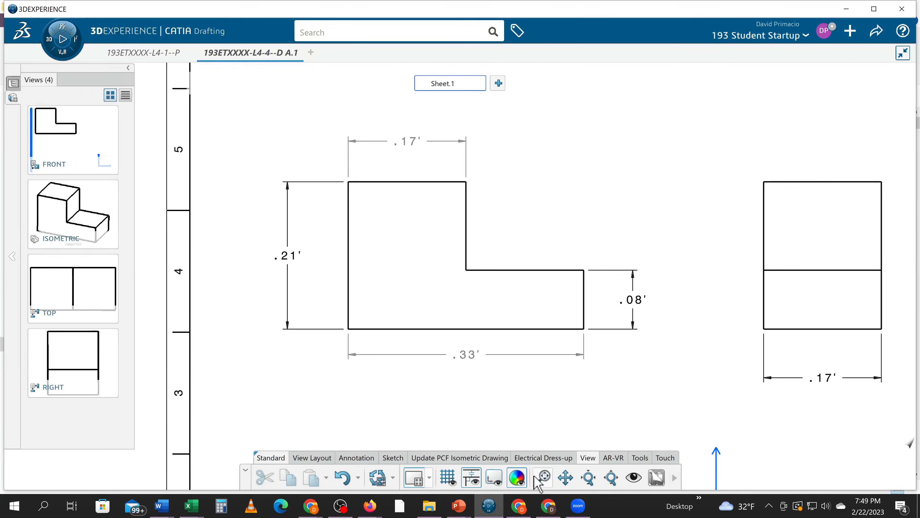
{"action": "left_click", "coordinate": [446, 476]}
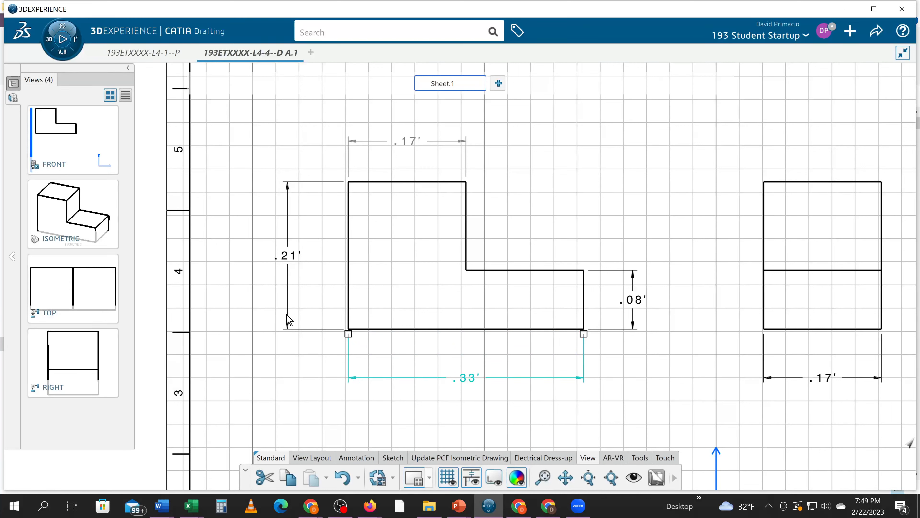
{"action": "left_click", "coordinate": [297, 256]}
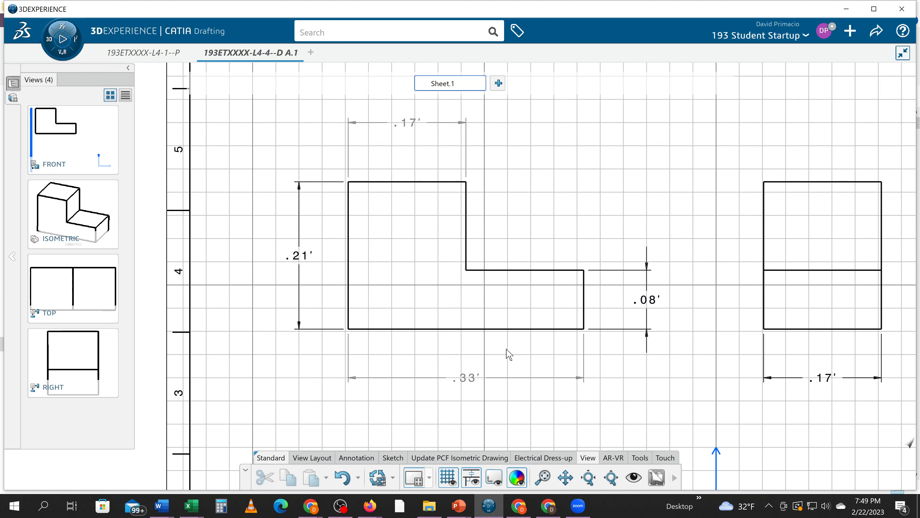
{"action": "mouse_move", "coordinate": [369, 315]}
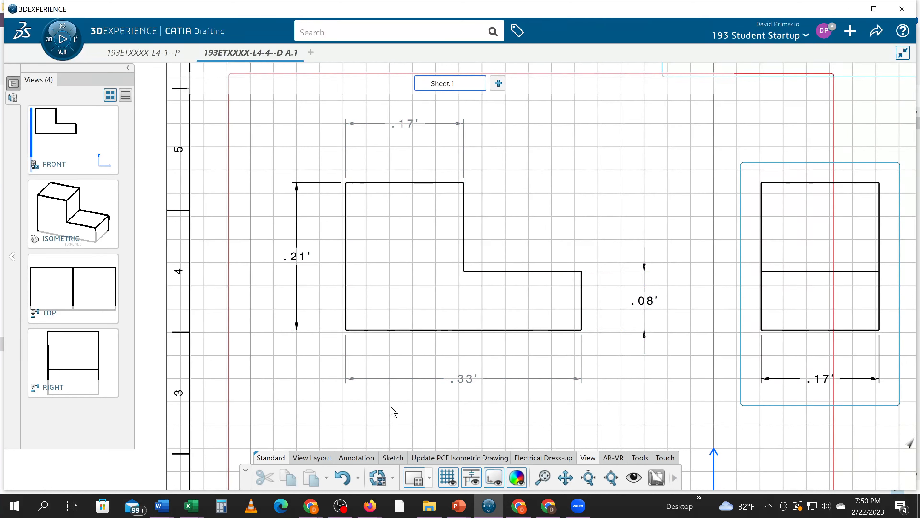
{"action": "mouse_move", "coordinate": [407, 139]}
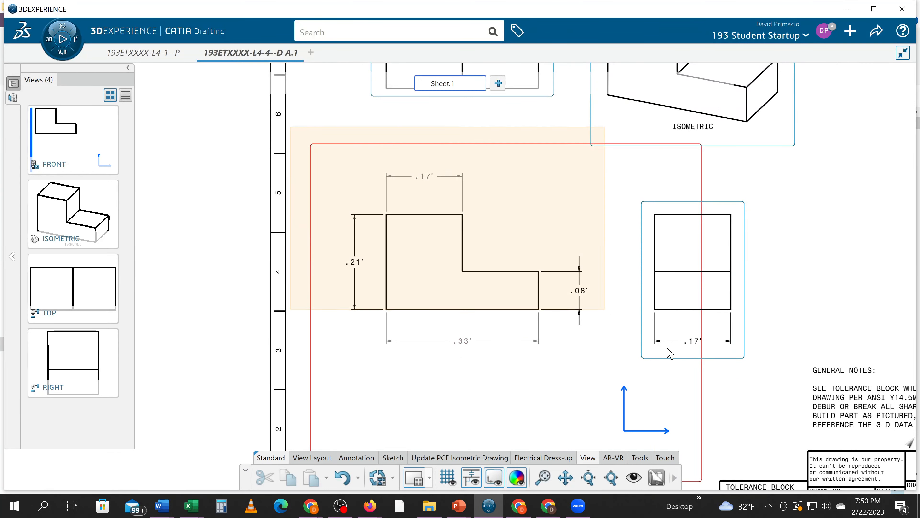
- Change the front-view dimensions' value format from FEET-INC to decimal inches
{"action": "left_click", "coordinate": [462, 261]}
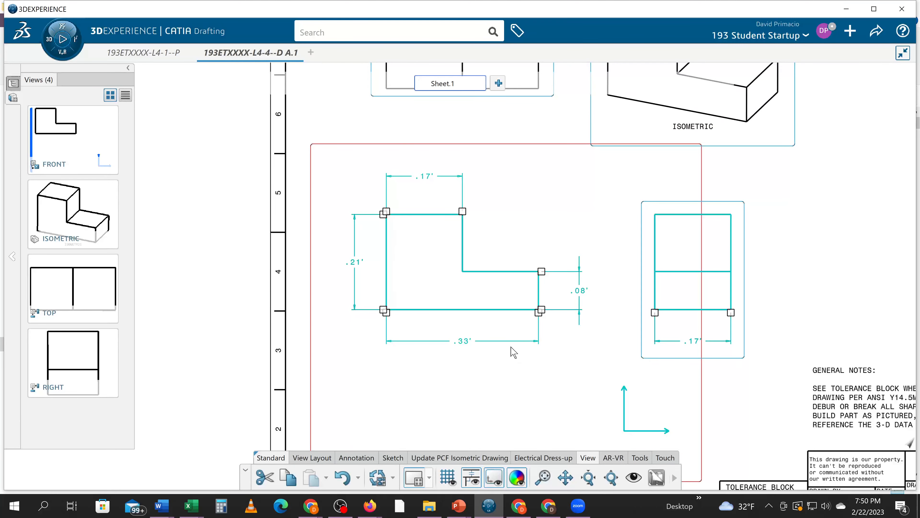
{"action": "right_click", "coordinate": [513, 351]}
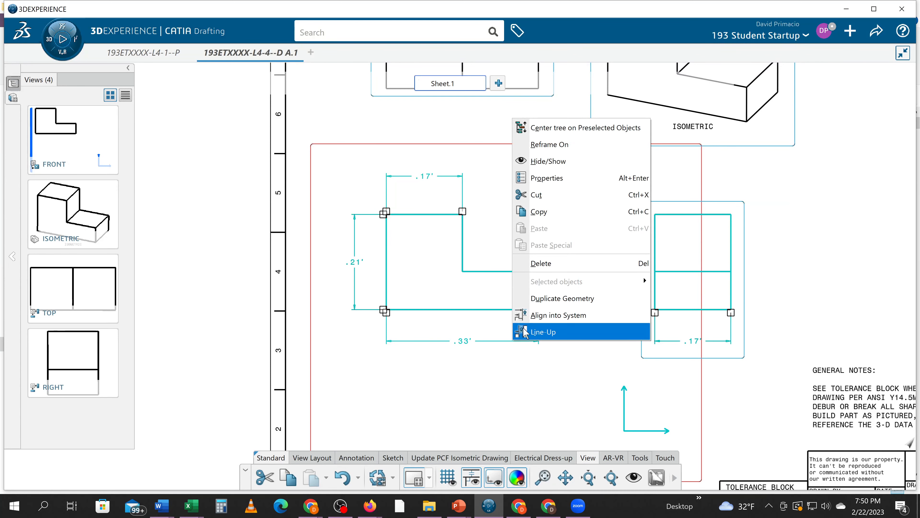
{"action": "left_click", "coordinate": [546, 178]}
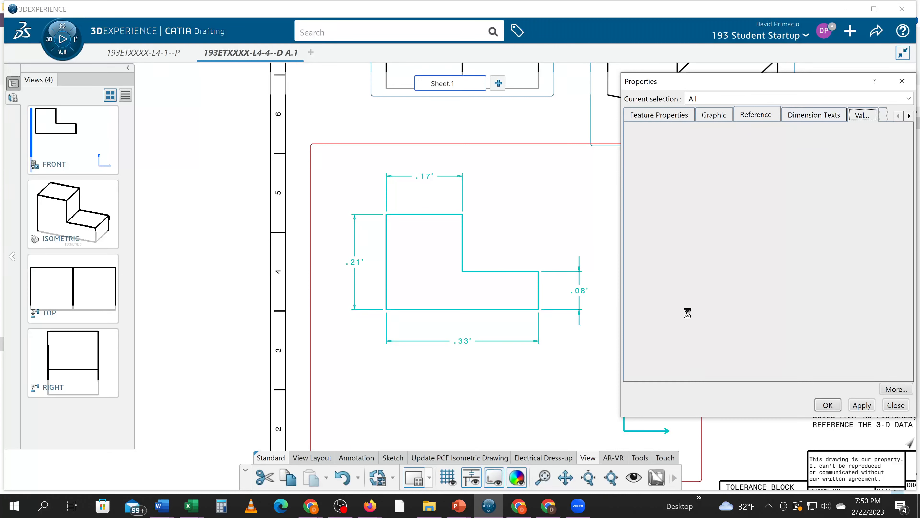
{"action": "left_click", "coordinate": [739, 310]}
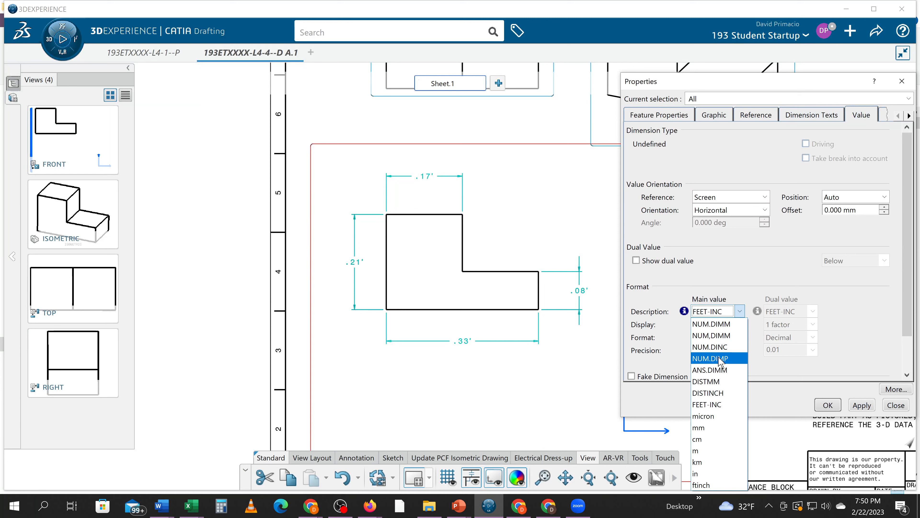
{"action": "left_click", "coordinate": [709, 347]}
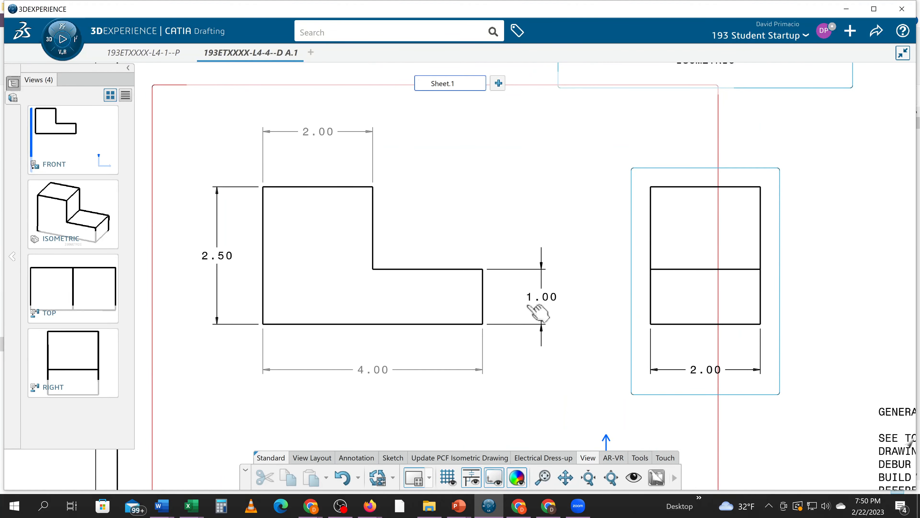
{"action": "mouse_move", "coordinate": [410, 374]}
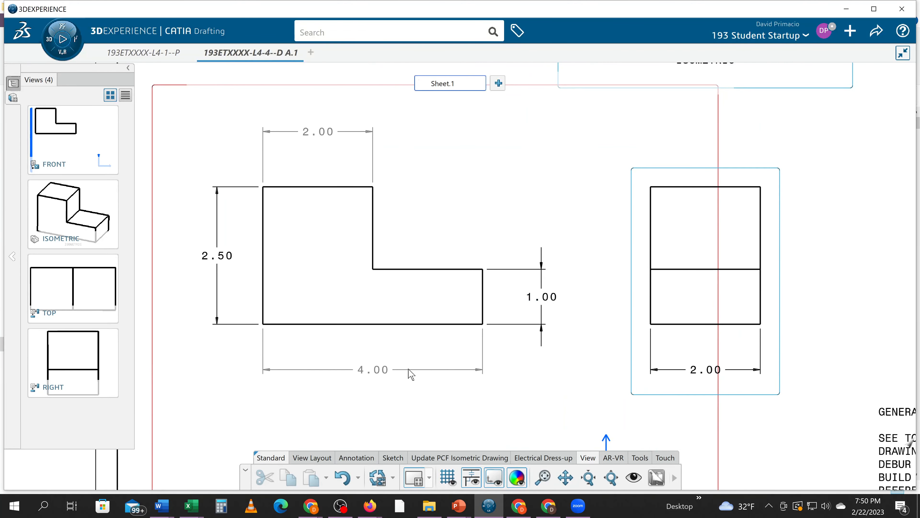
{"action": "mouse_move", "coordinate": [549, 268]}
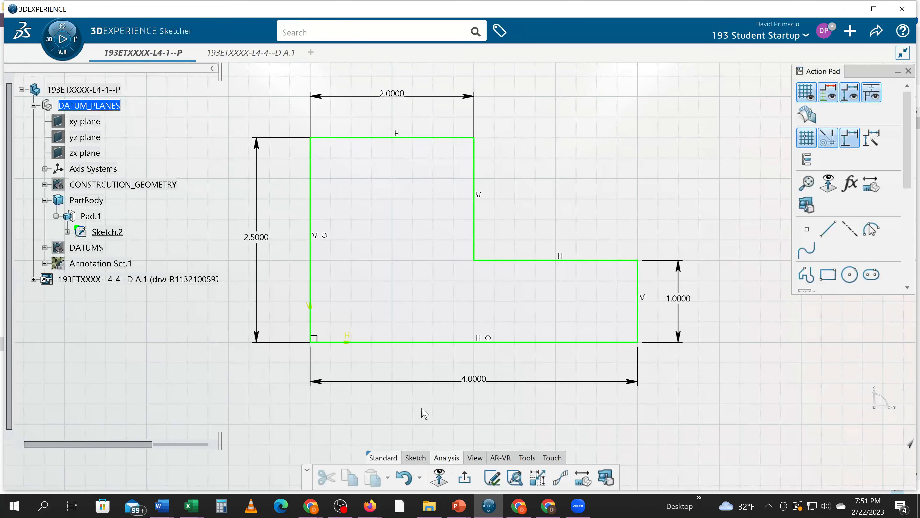
{"action": "mouse_move", "coordinate": [382, 256]}
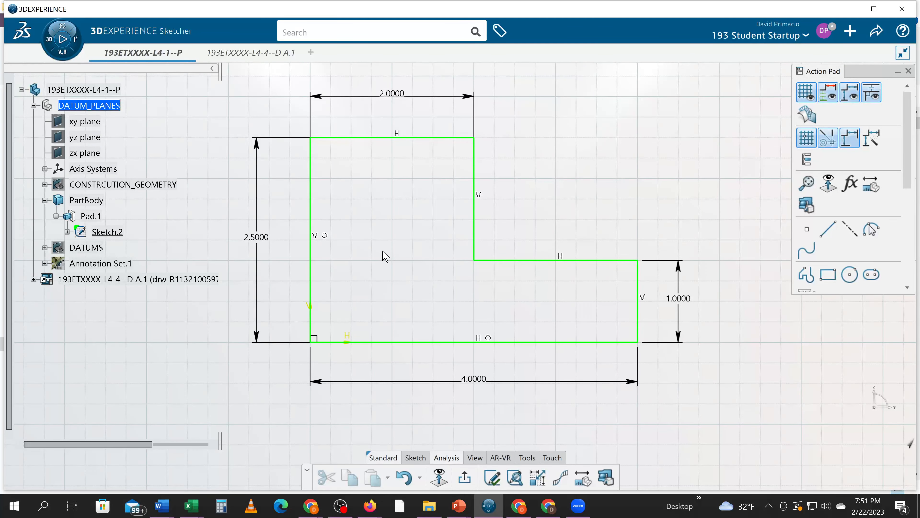
- Exit the sketch, verify Pad.1's length is 2.0000in, and return to the drawing
{"action": "left_click", "coordinate": [463, 476]}
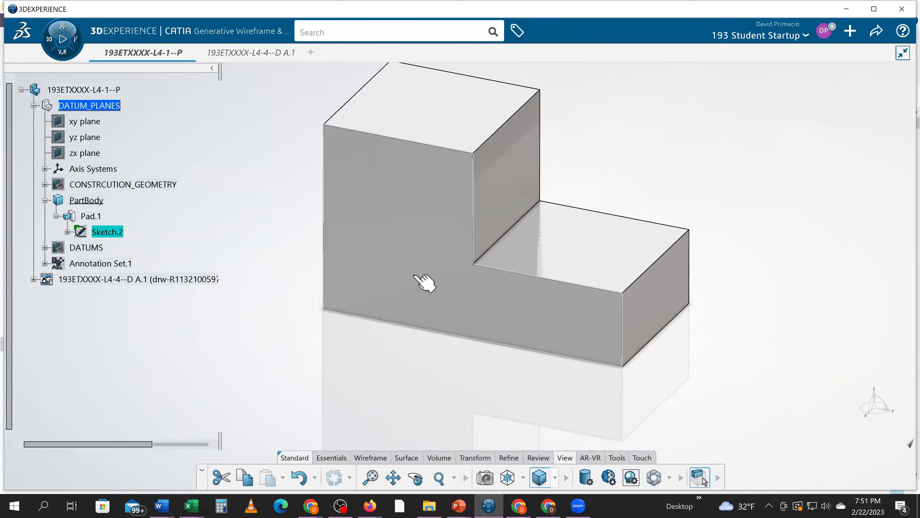
{"action": "left_click", "coordinate": [422, 282]}
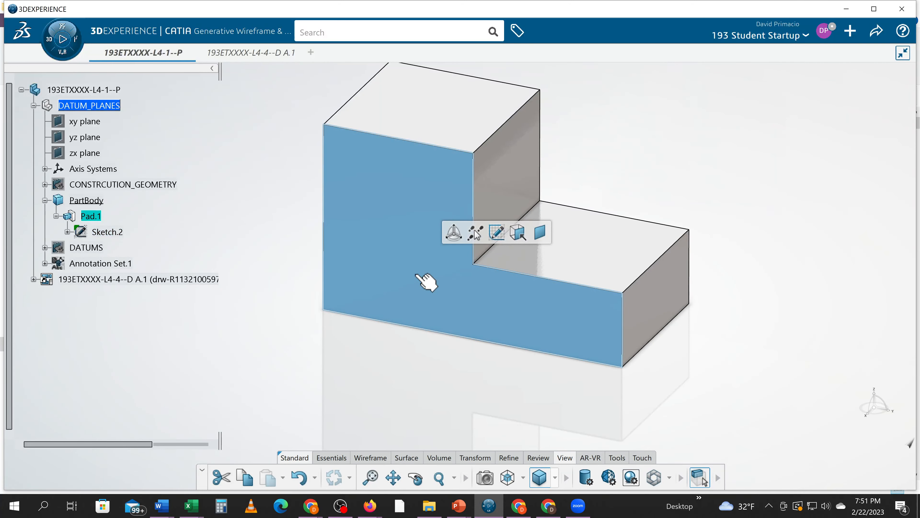
{"action": "double_click", "coordinate": [90, 216]}
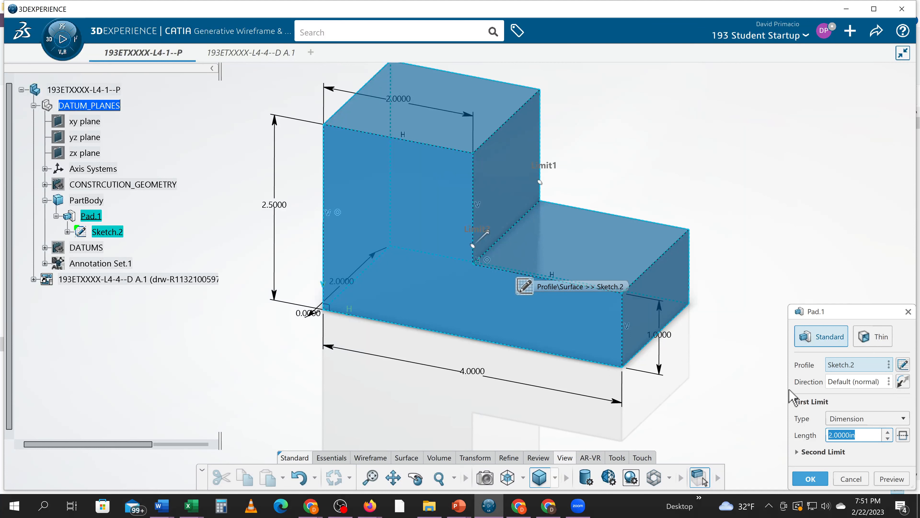
{"action": "mouse_move", "coordinate": [537, 245]}
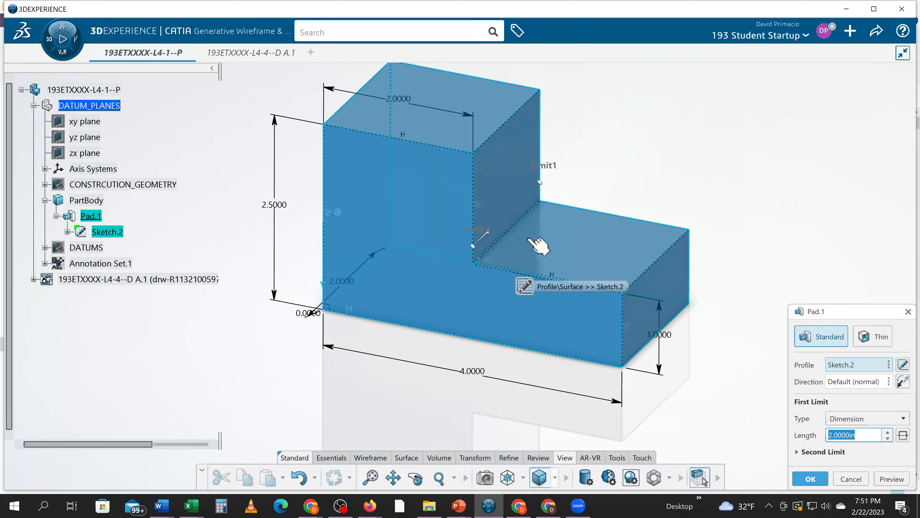
{"action": "mouse_move", "coordinate": [554, 214]}
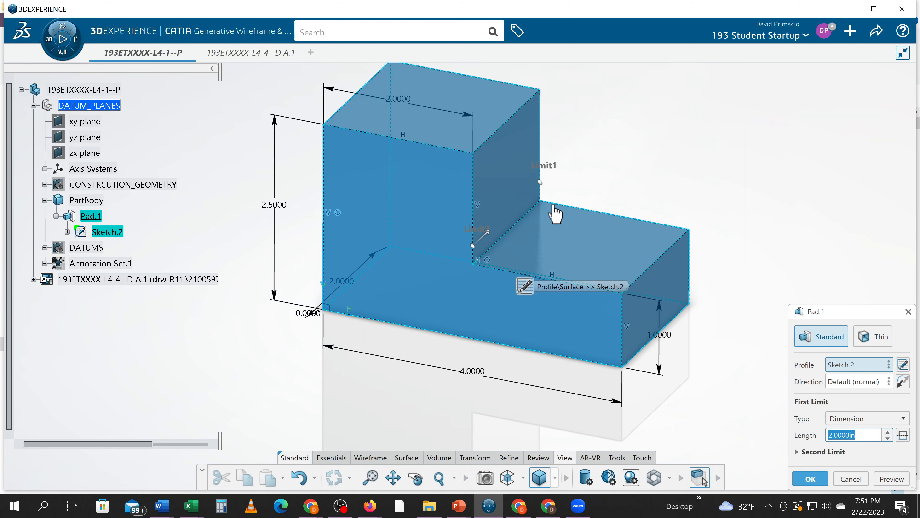
{"action": "left_click", "coordinate": [809, 479]}
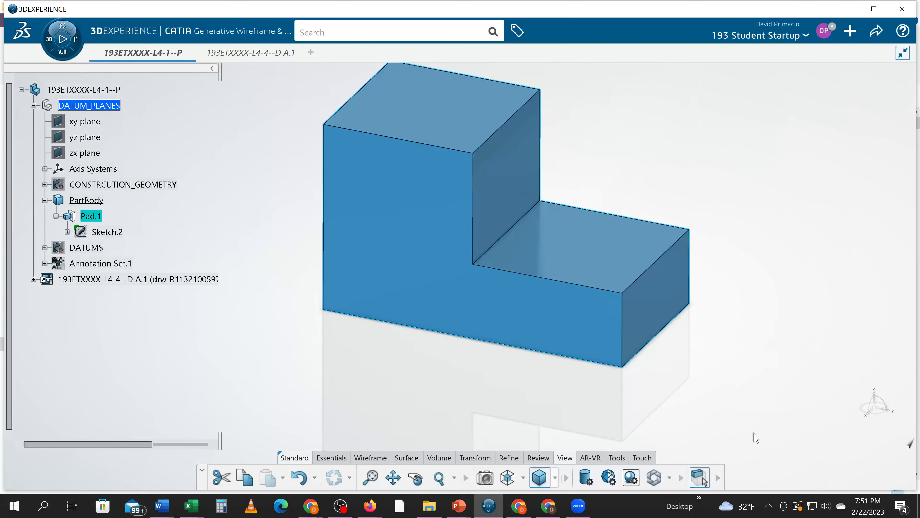
{"action": "left_click", "coordinate": [249, 52]}
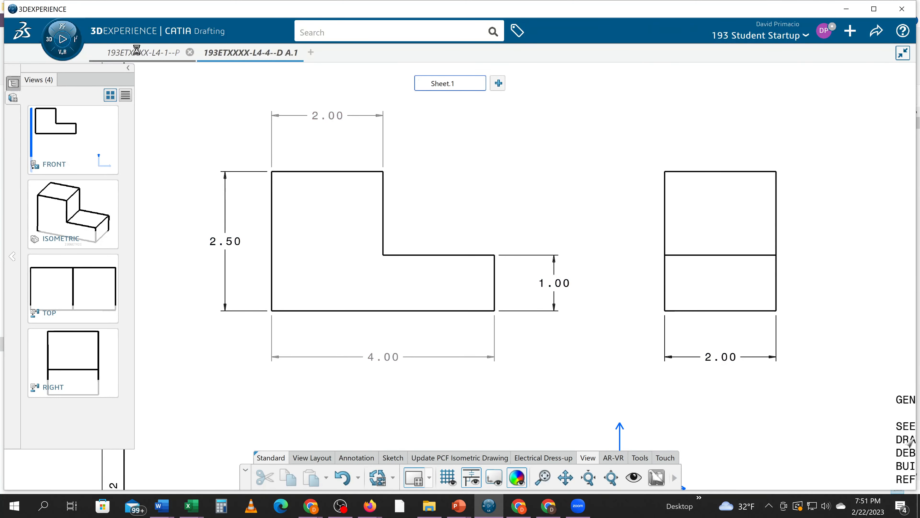
- Show Annotation Set.1 on the part and expand its dimensions, captures and views
{"action": "left_click", "coordinate": [142, 52]}
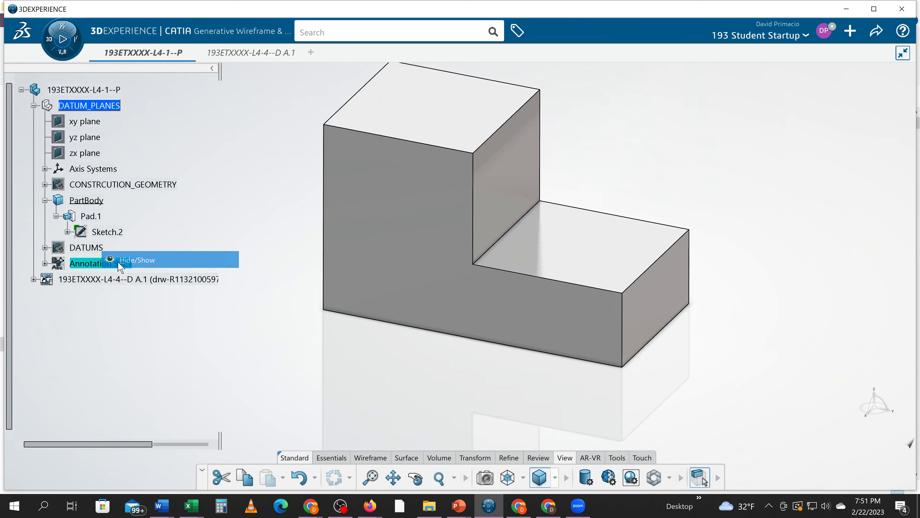
{"action": "left_click", "coordinate": [135, 259]}
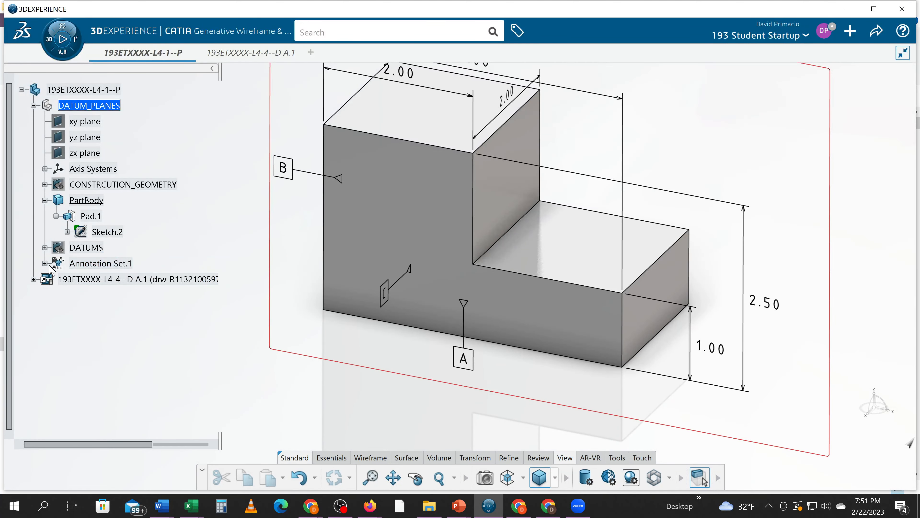
{"action": "left_click", "coordinate": [45, 263]}
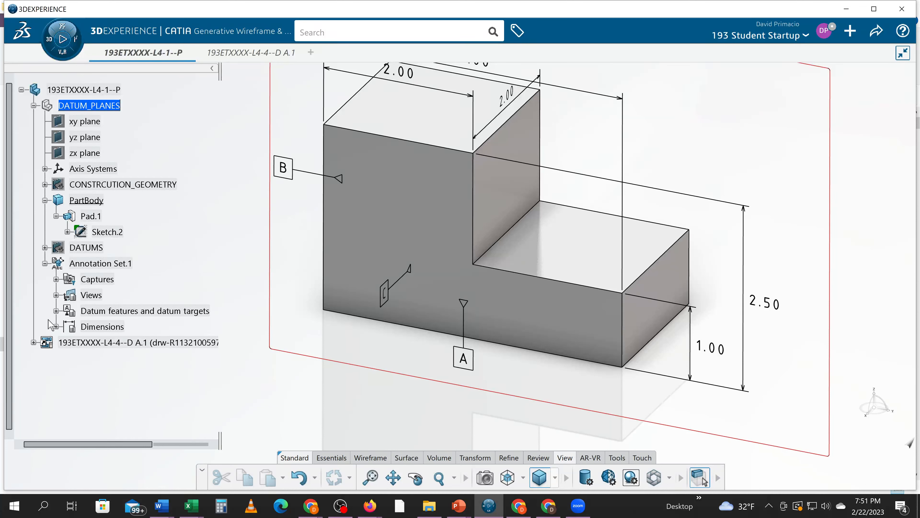
{"action": "left_click", "coordinate": [57, 327]}
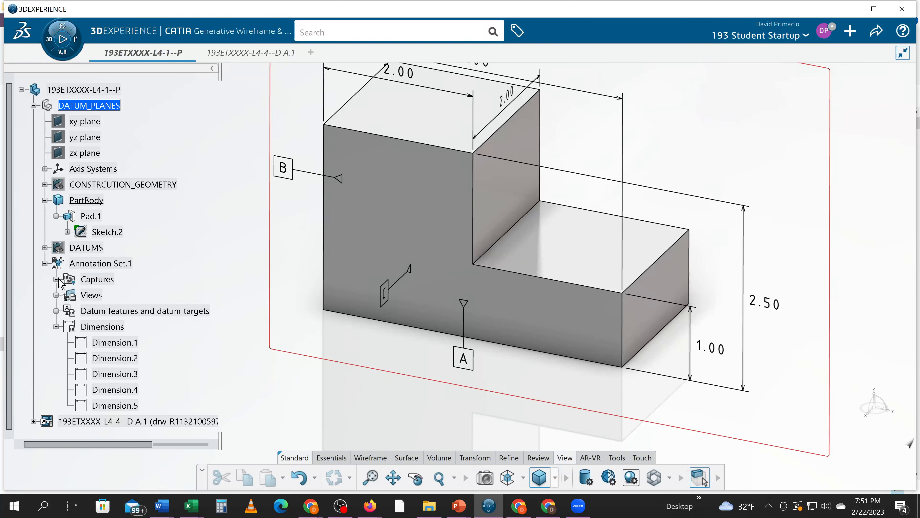
{"action": "left_click", "coordinate": [59, 279]}
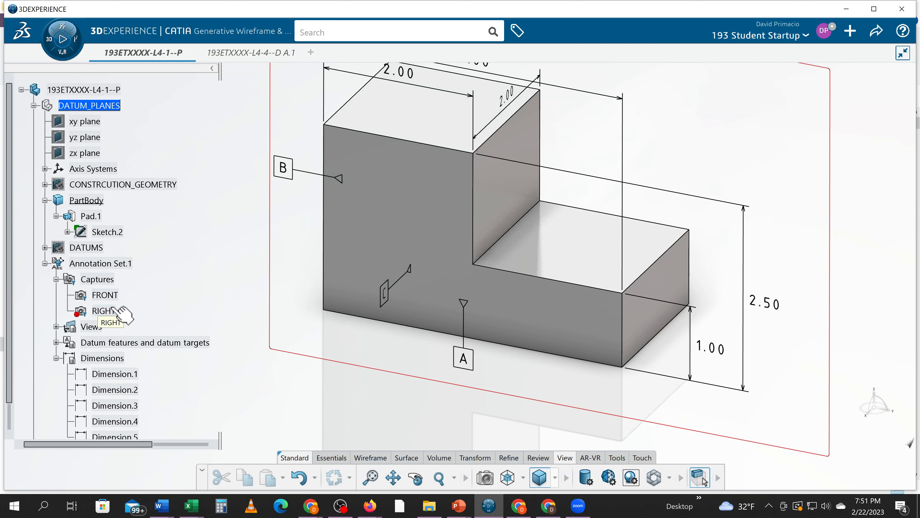
{"action": "left_click", "coordinate": [58, 326]}
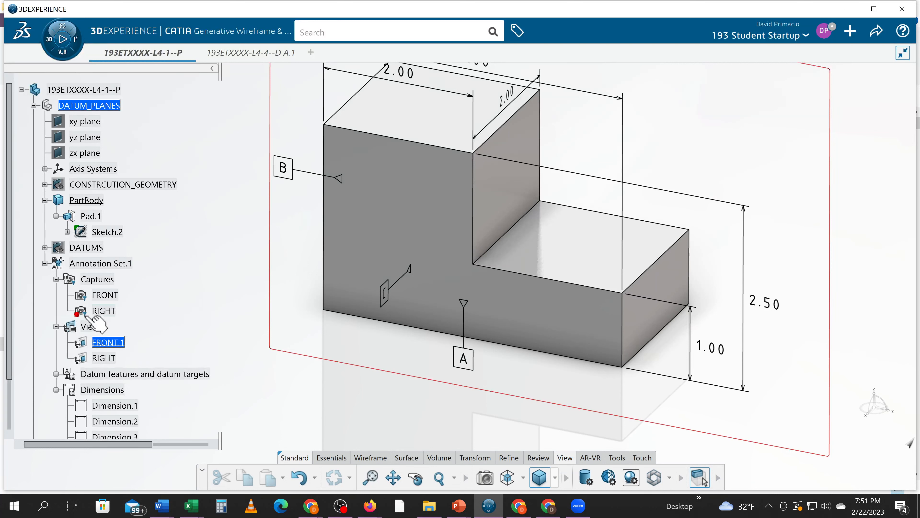
- Activate the RIGHT capture and view it face-on, showing 2.00 and datum C
{"action": "left_click", "coordinate": [104, 311]}
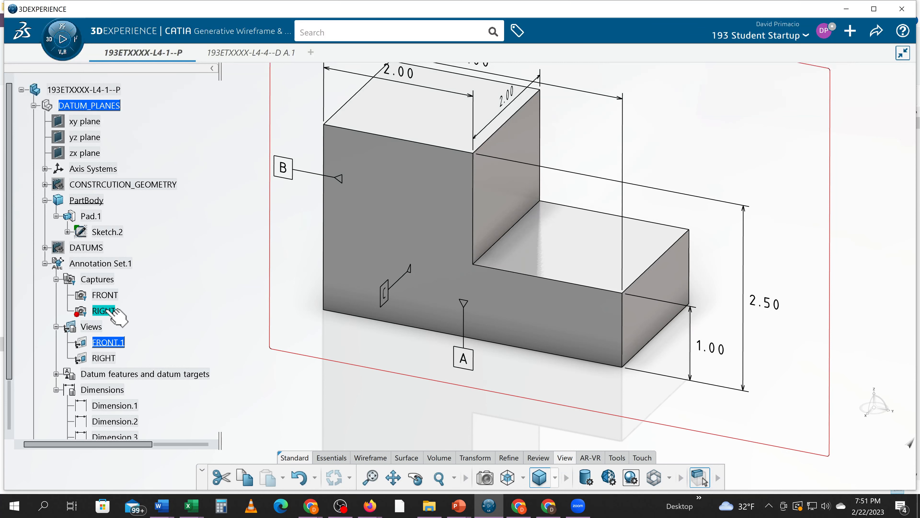
{"action": "double_click", "coordinate": [104, 311]}
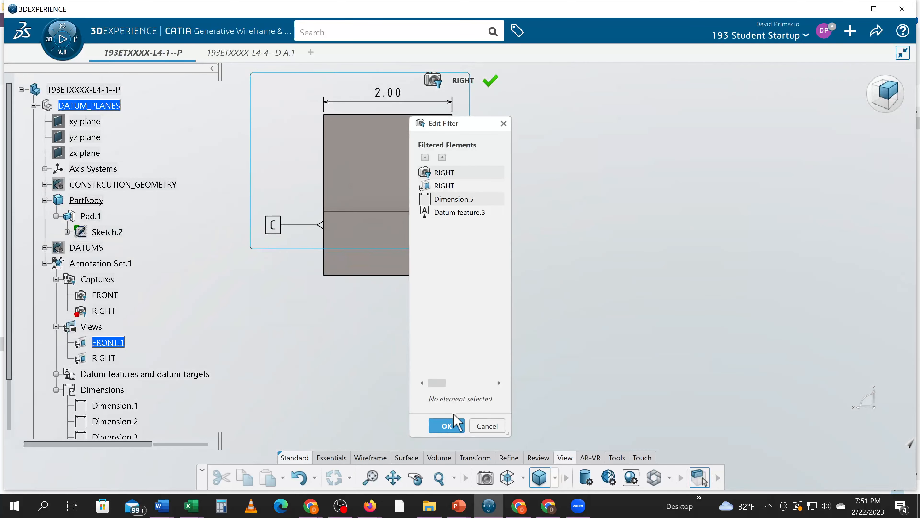
{"action": "left_click", "coordinate": [445, 425]}
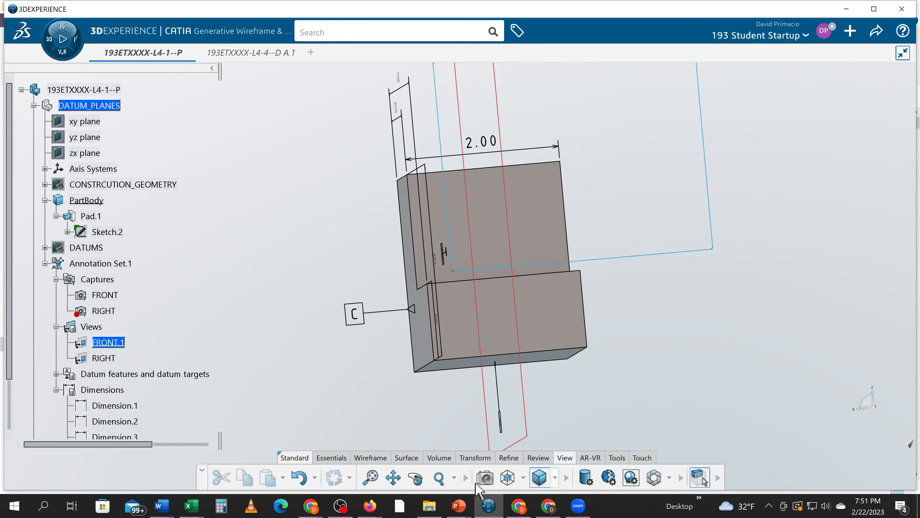
{"action": "left_click", "coordinate": [523, 476]}
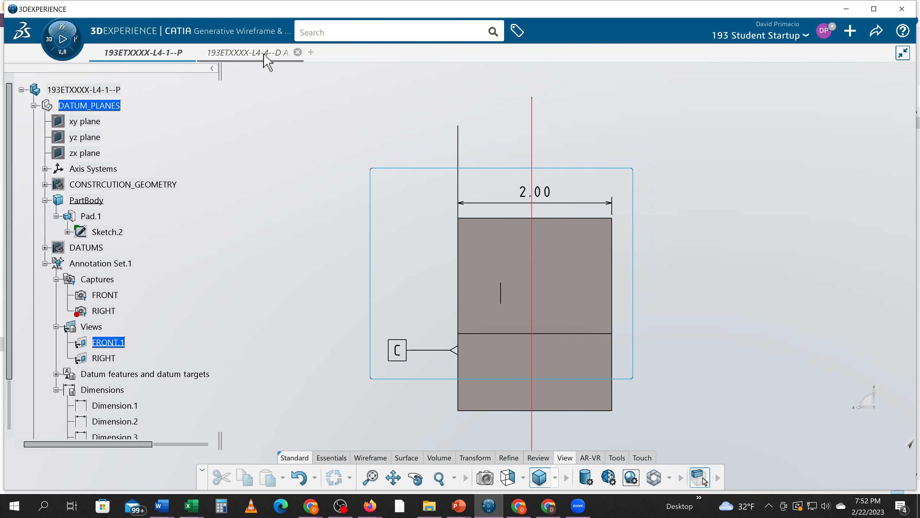
- Move the right view's 2.00 dimension above the view and display the sheet grid
{"action": "left_click", "coordinate": [249, 52]}
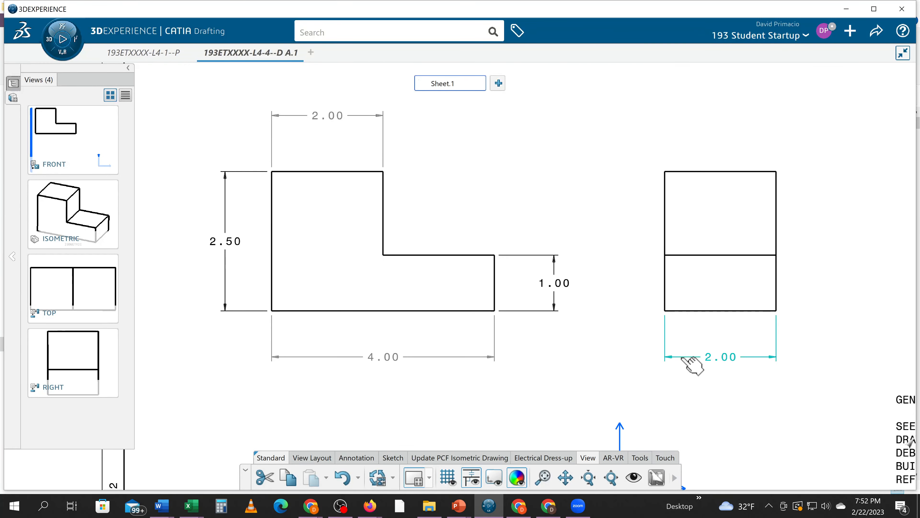
{"action": "left_click_drag", "start_coordinate": [695, 358], "coordinate": [699, 126]}
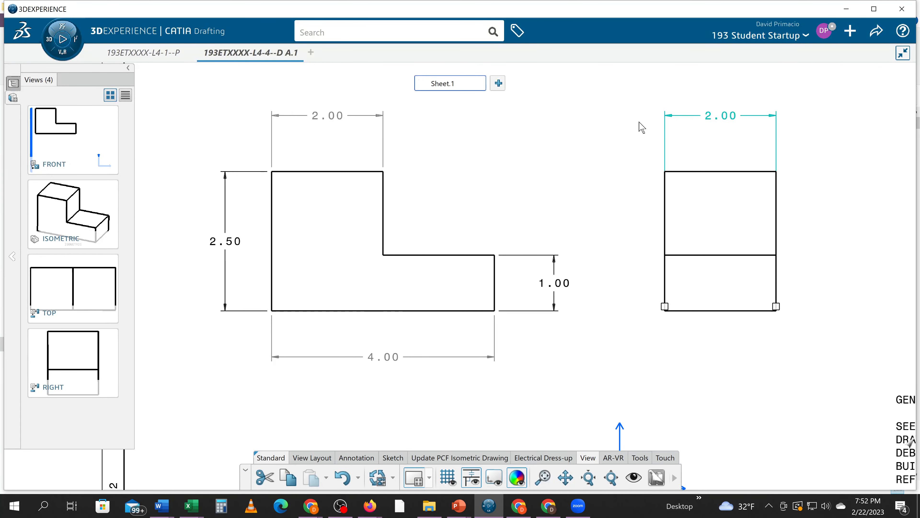
{"action": "left_click", "coordinate": [448, 478]}
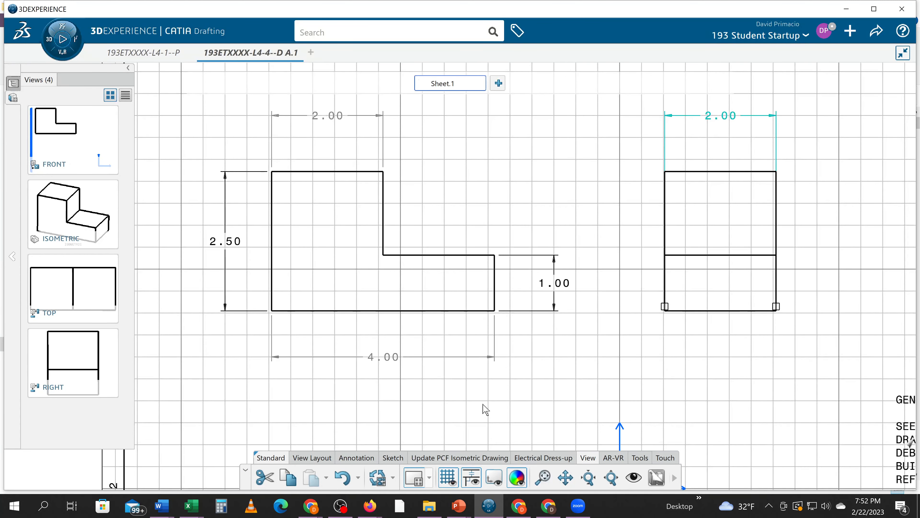
- Align the right view's 2.00, the front view's 2.00 and the 2.50 height dimension to the grid
{"action": "left_click", "coordinate": [721, 115]}
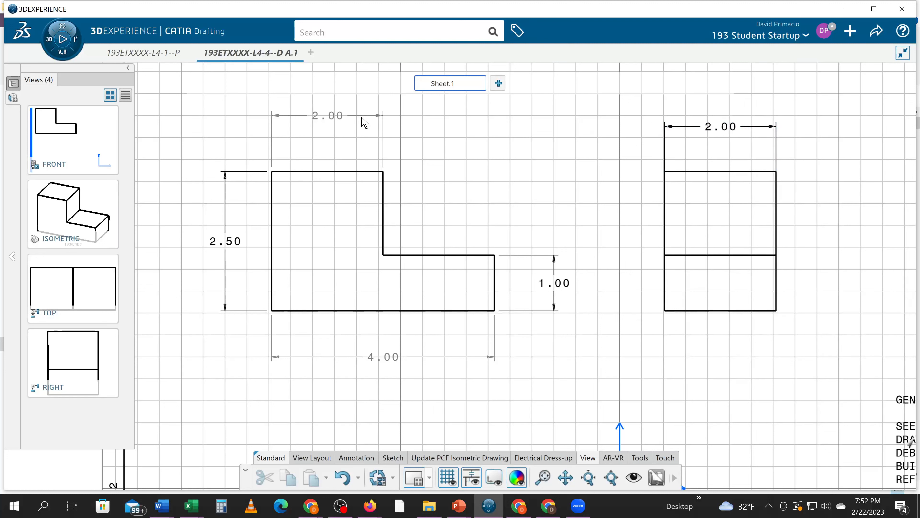
{"action": "left_click", "coordinate": [327, 115]}
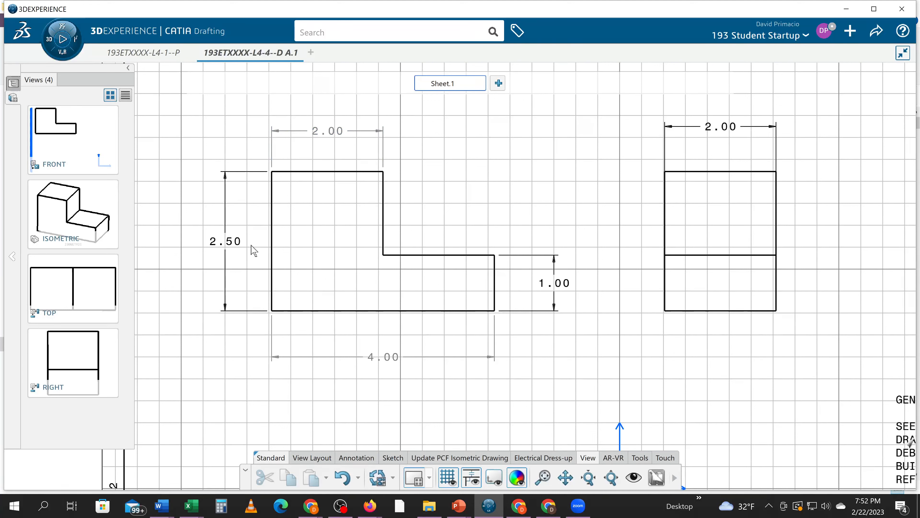
{"action": "left_click", "coordinate": [225, 241]}
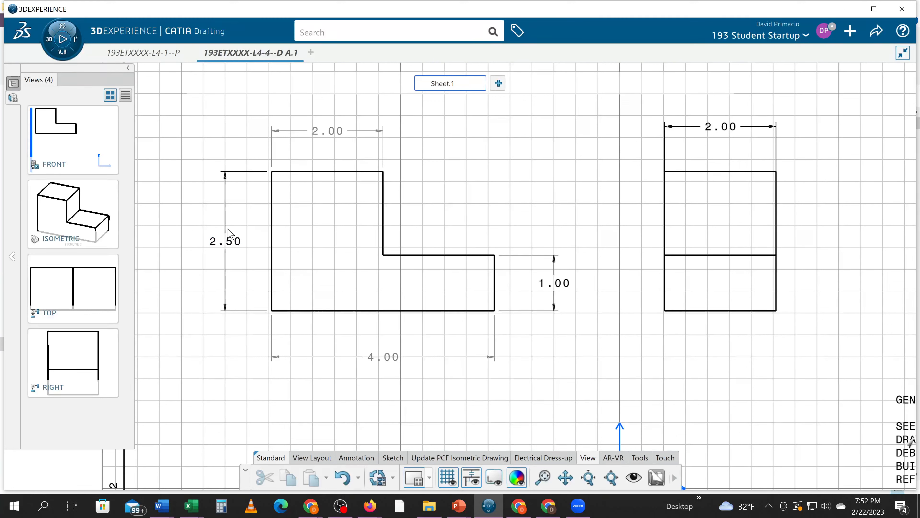
{"action": "left_click", "coordinate": [225, 241]}
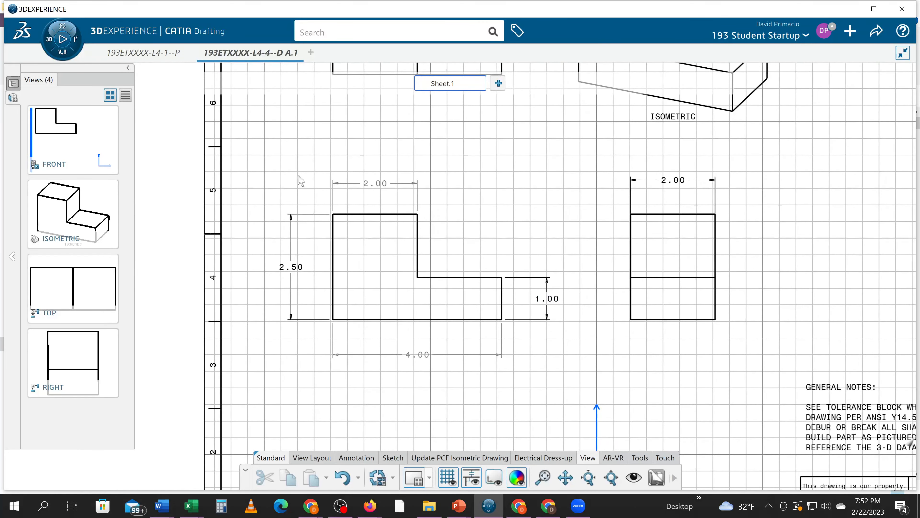
{"action": "mouse_move", "coordinate": [246, 81]}
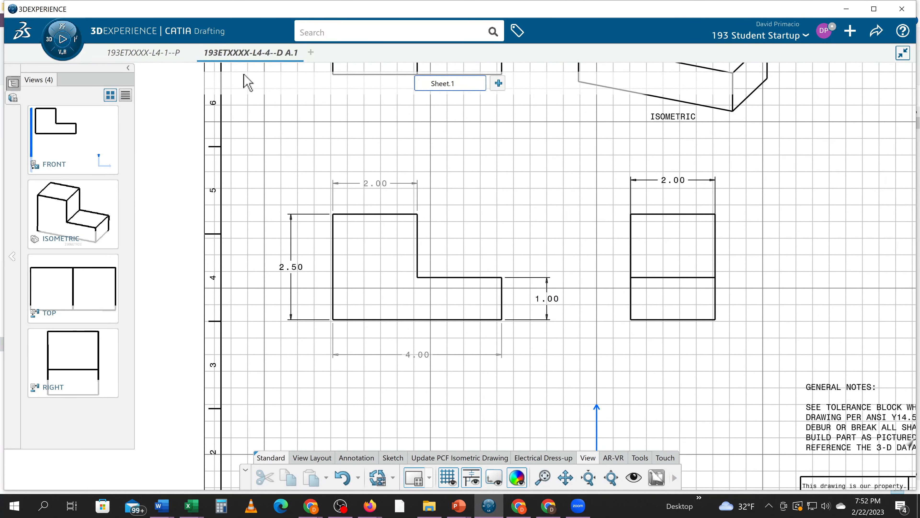
- Show the 3D part in its saved ENG ISO VIEW with the 4.00, 2.00, 2.50 and 1.00 annotations
{"action": "left_click", "coordinate": [141, 53]}
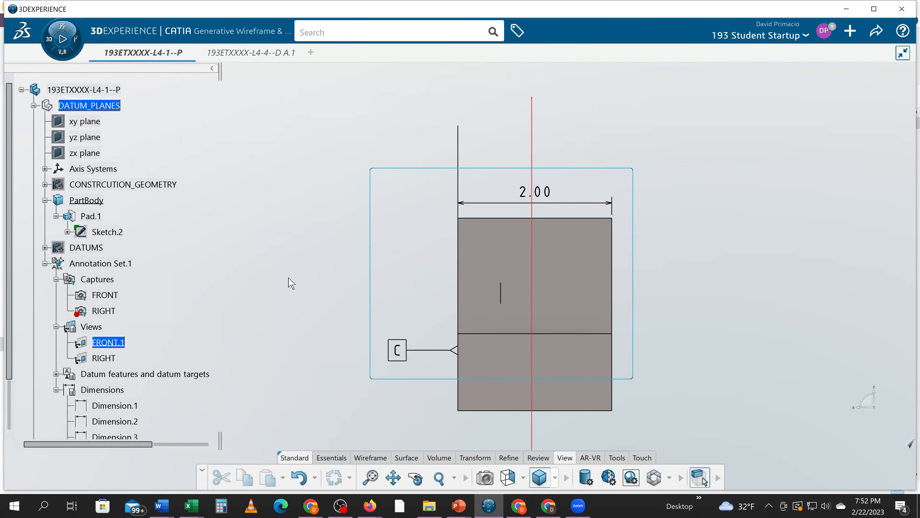
{"action": "left_click", "coordinate": [522, 478]}
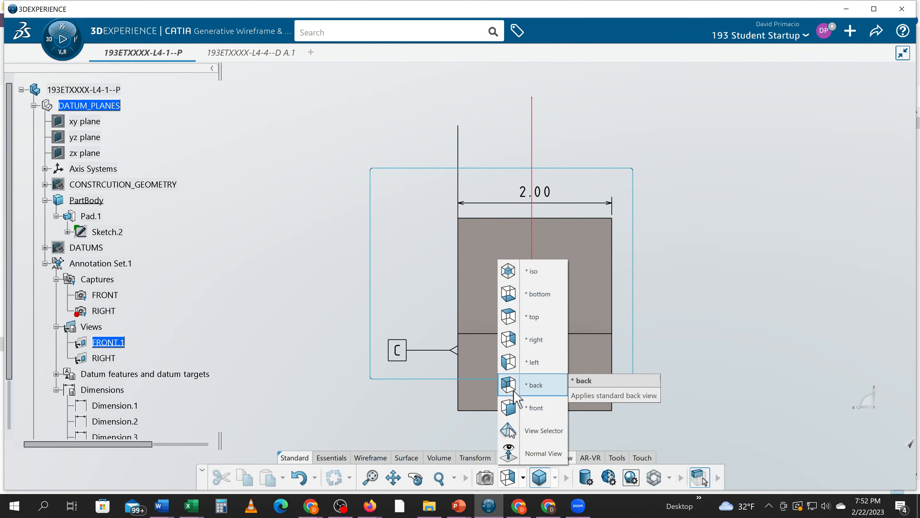
{"action": "left_click", "coordinate": [534, 384]}
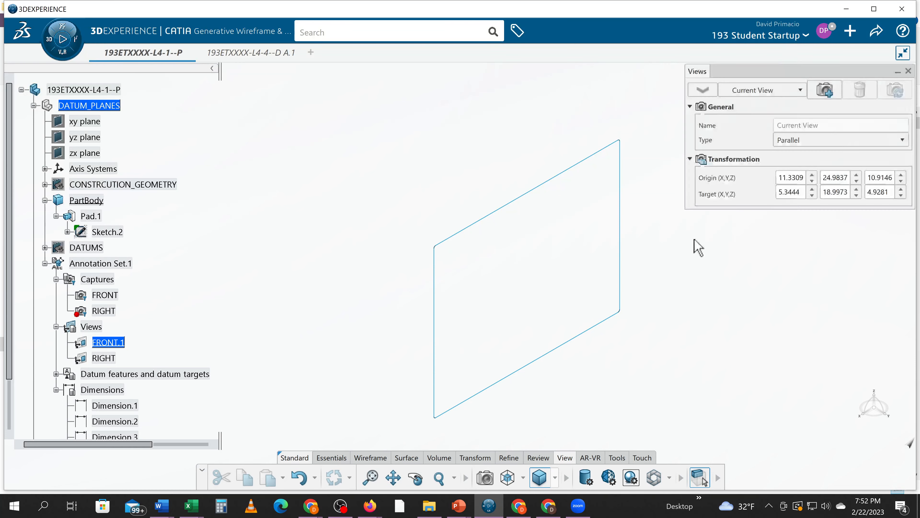
{"action": "left_click", "coordinate": [761, 89]}
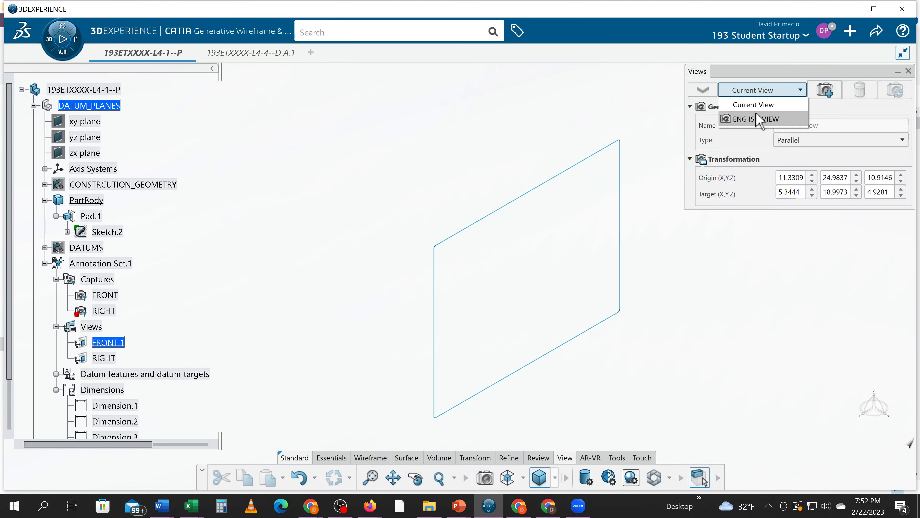
{"action": "left_click", "coordinate": [753, 118]}
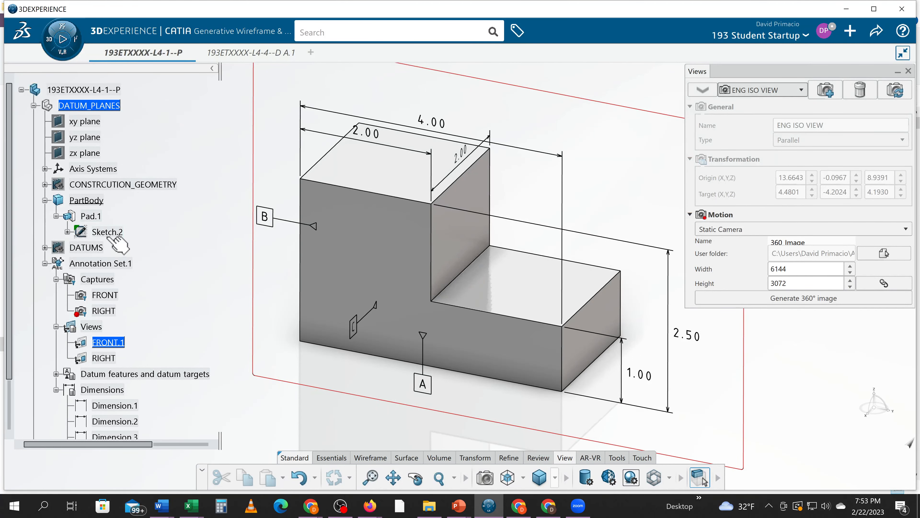
- Review the part's profile sketch dimensions face-on, then return to the drawing
{"action": "double_click", "coordinate": [108, 231]}
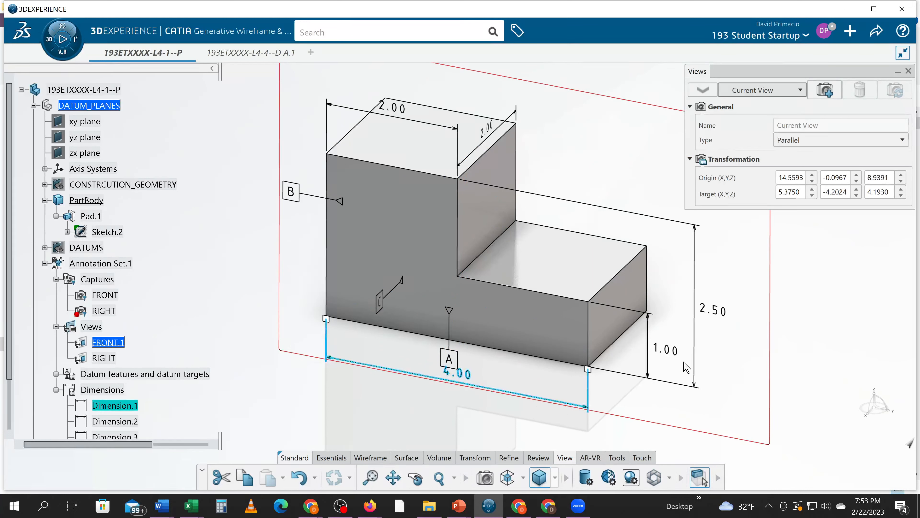
{"action": "mouse_move", "coordinate": [698, 366]}
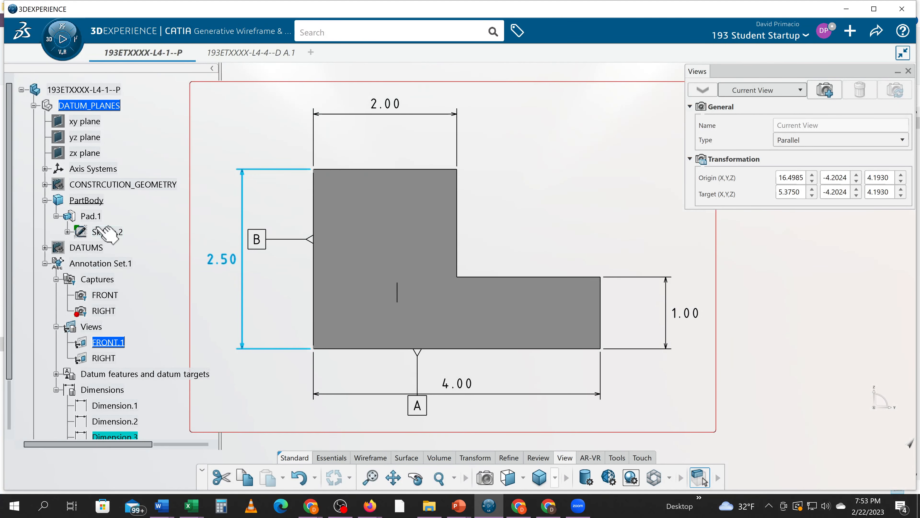
{"action": "double_click", "coordinate": [100, 232]}
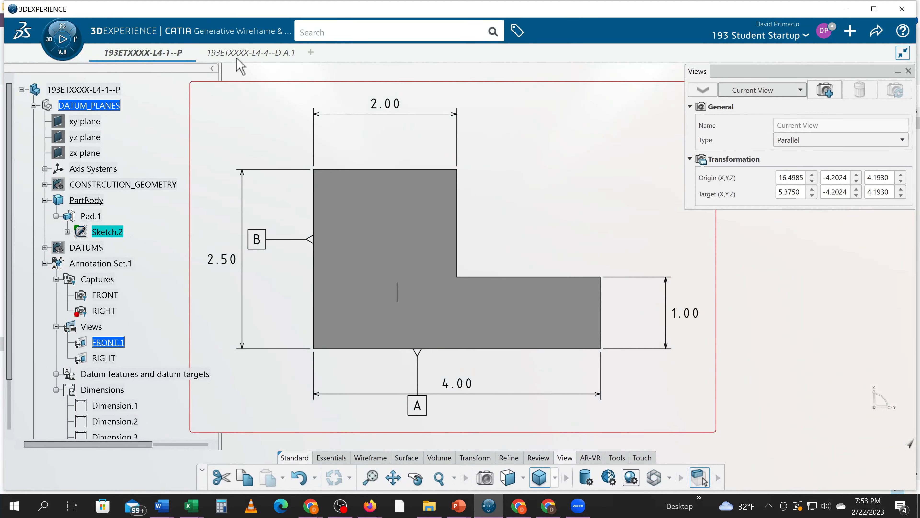
{"action": "left_click", "coordinate": [249, 53]}
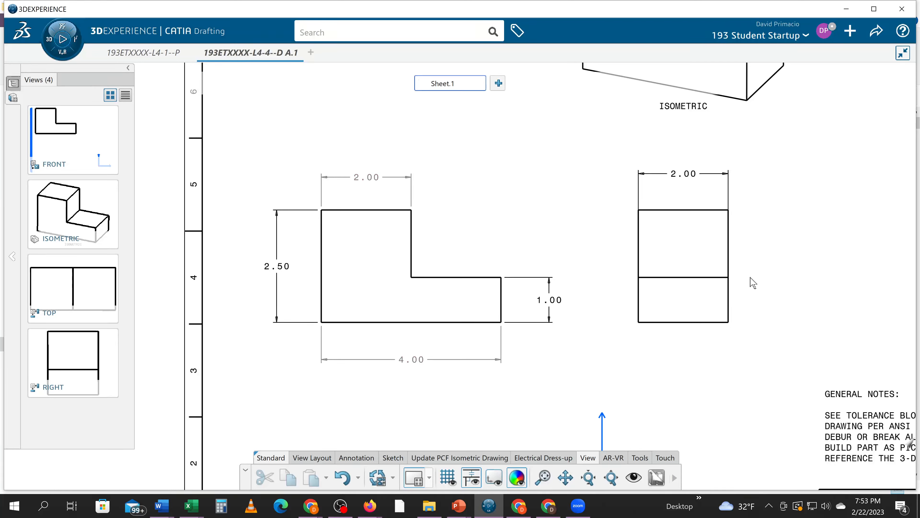
{"action": "mouse_move", "coordinate": [745, 279]}
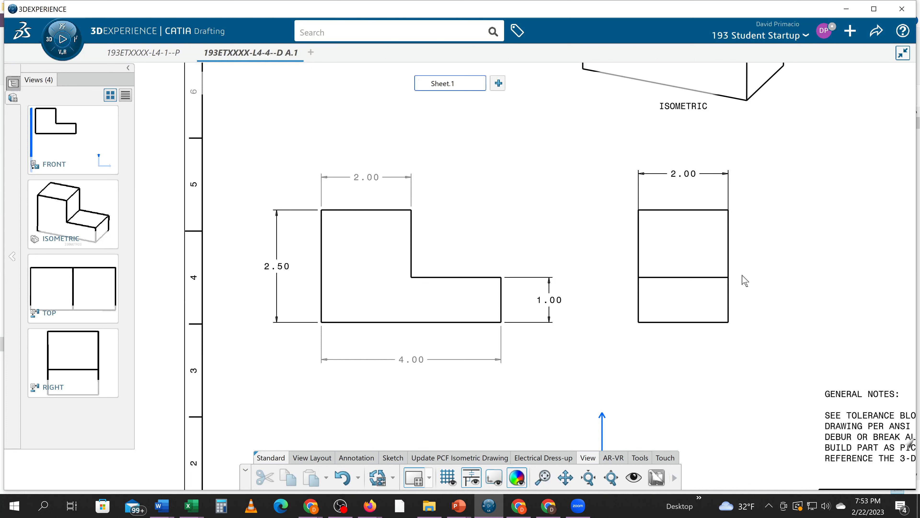